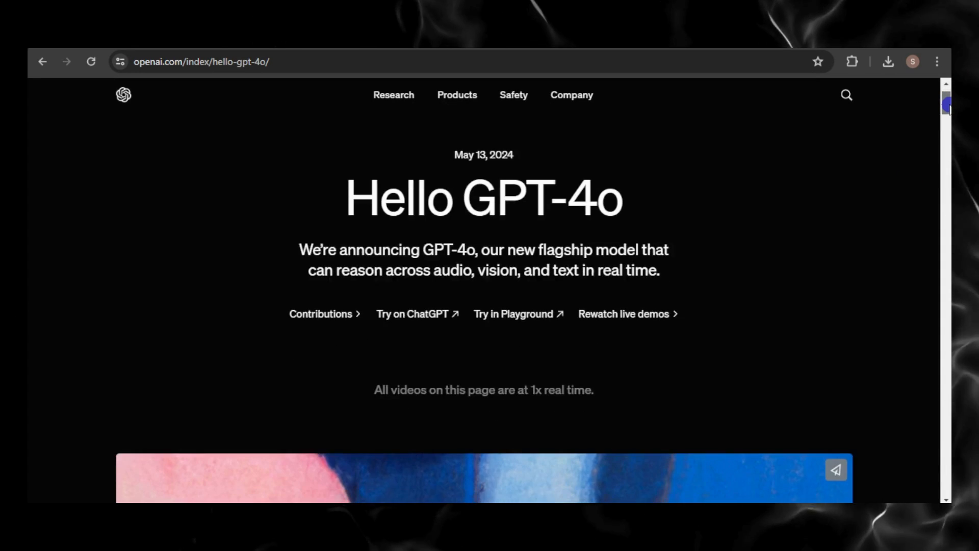
# Read the Hello GPT-4o post down to Model availability and highlight the developer API paragraph
pyautogui.scroll(-3)
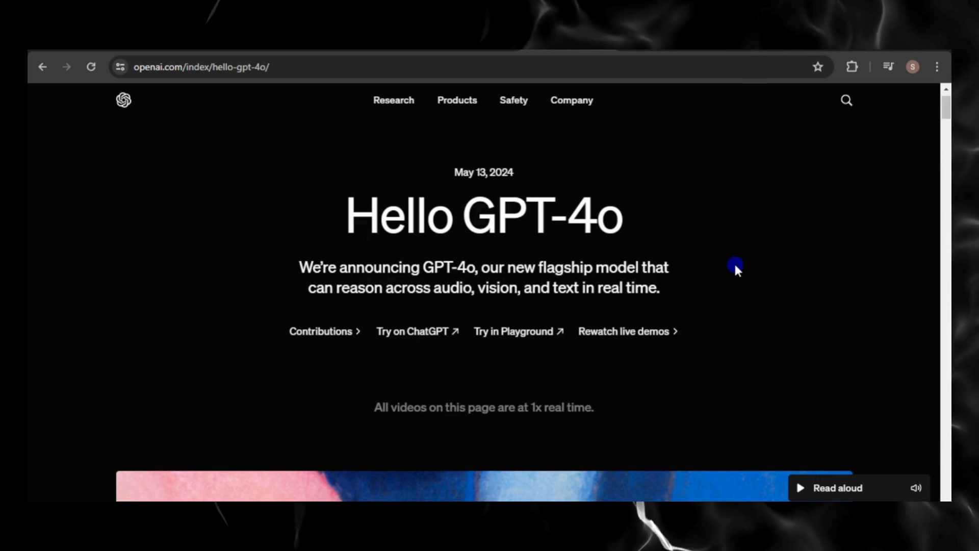
pyautogui.scroll(-3)
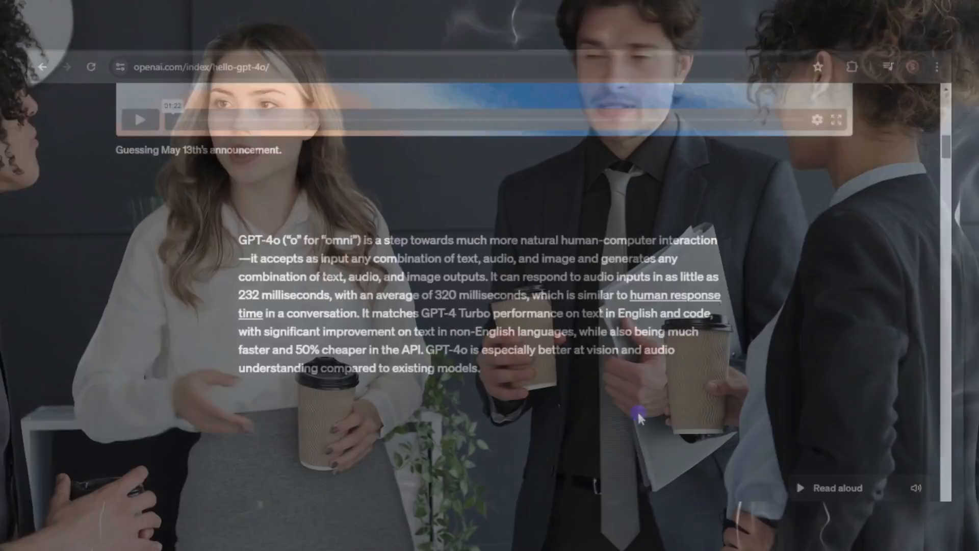
pyautogui.scroll(-3)
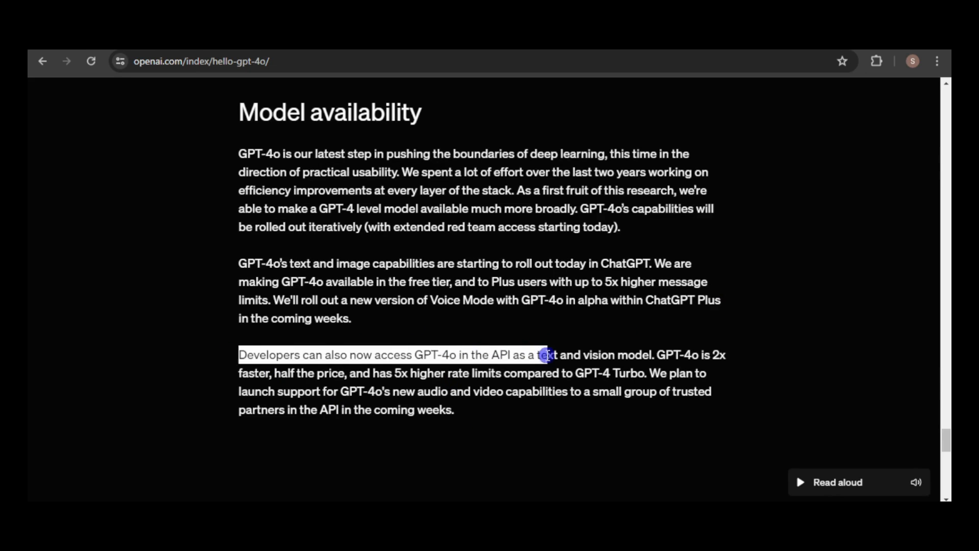
pyautogui.moveTo(546, 354); pyautogui.dragTo(693, 368)
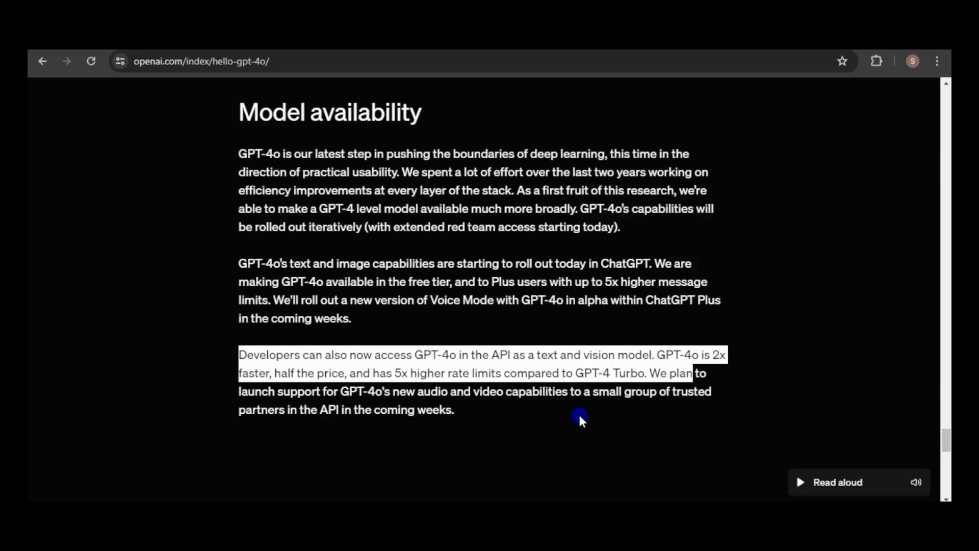
pyautogui.moveTo(651, 451)
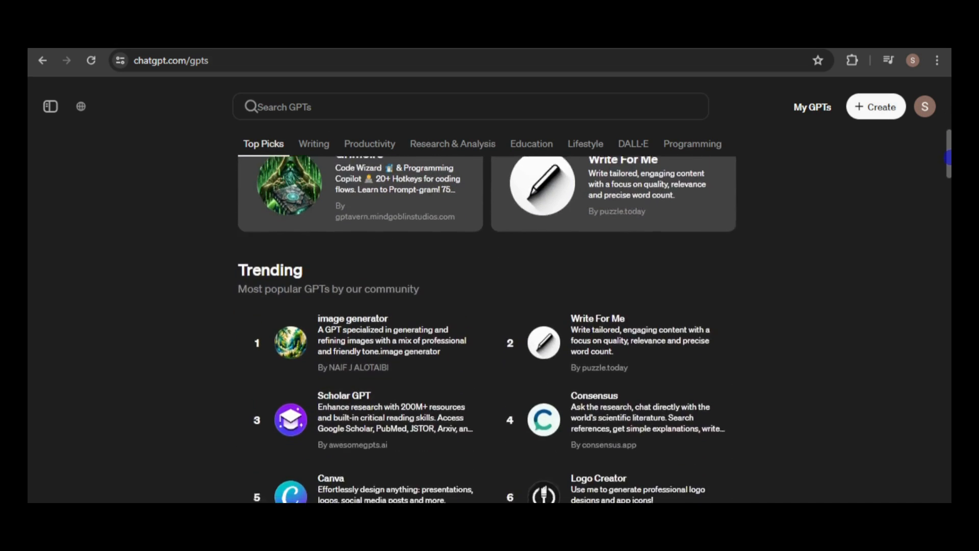
# Visit the API docs and ChatGPT home, then return to the Hello GPT-4o video carousel
pyautogui.click(313, 144)
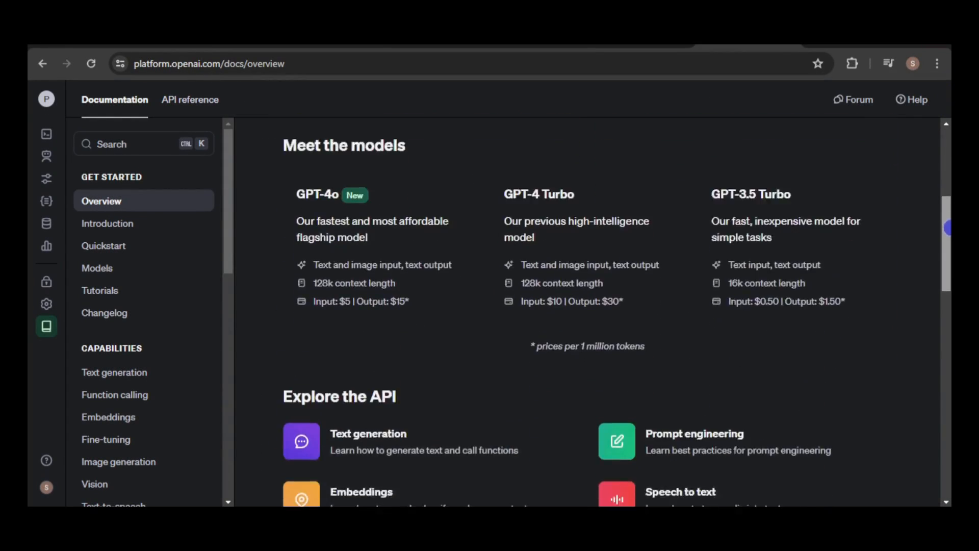
pyautogui.scroll(-3)
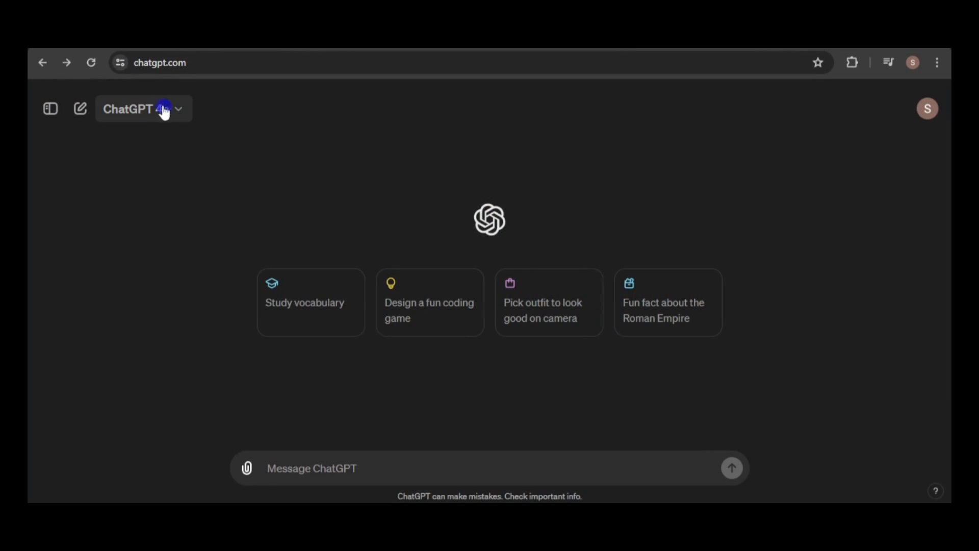
pyautogui.click(136, 108)
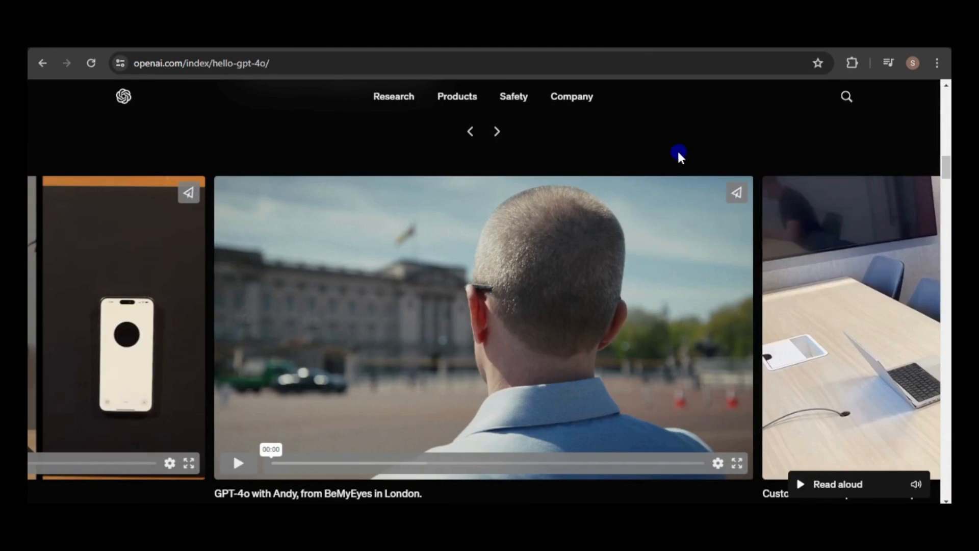
# Pick 'Visual narratives - Sally the mailwoman' under Explorations of capabilities
pyautogui.scroll(-3)
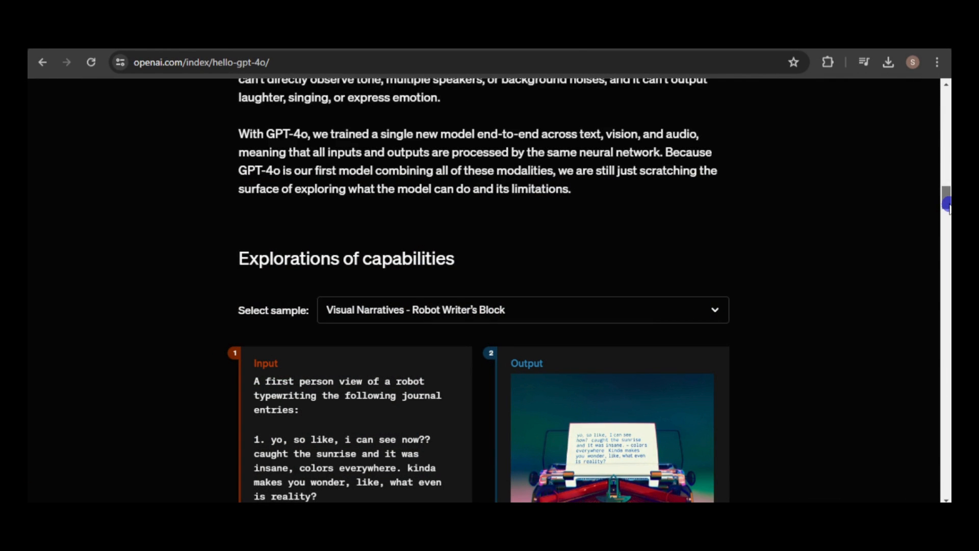
pyautogui.scroll(-3)
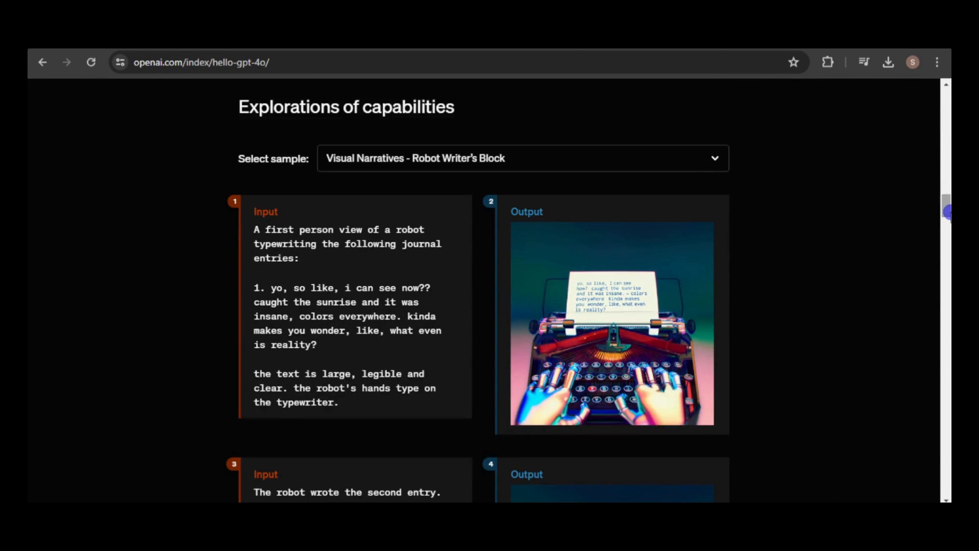
pyautogui.click(521, 157)
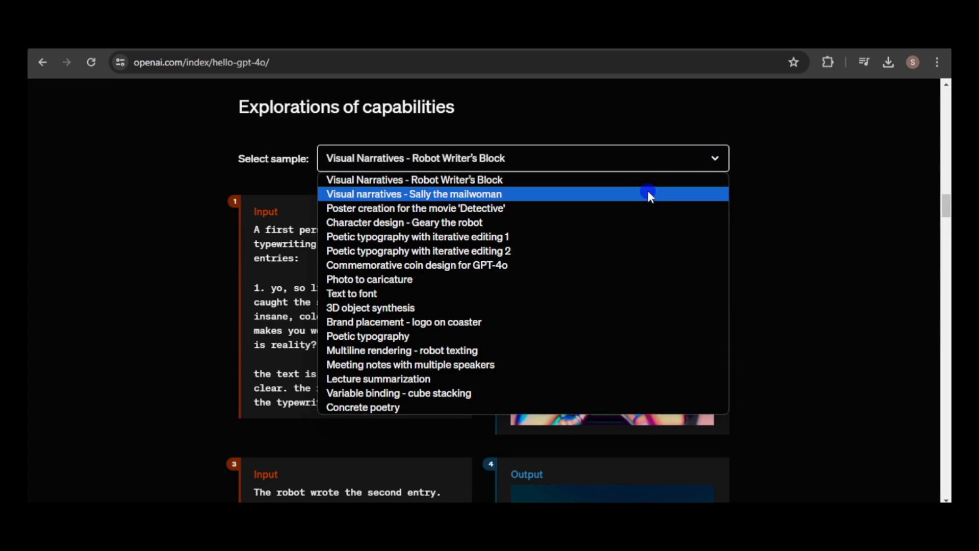
pyautogui.click(414, 194)
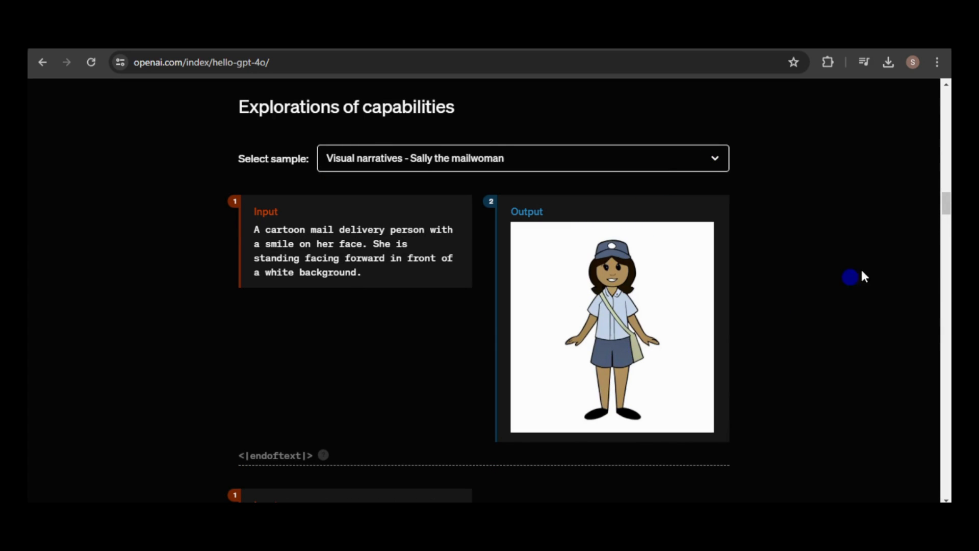
# Scroll through the Sally the mailwoman story sample
pyautogui.scroll(-3)
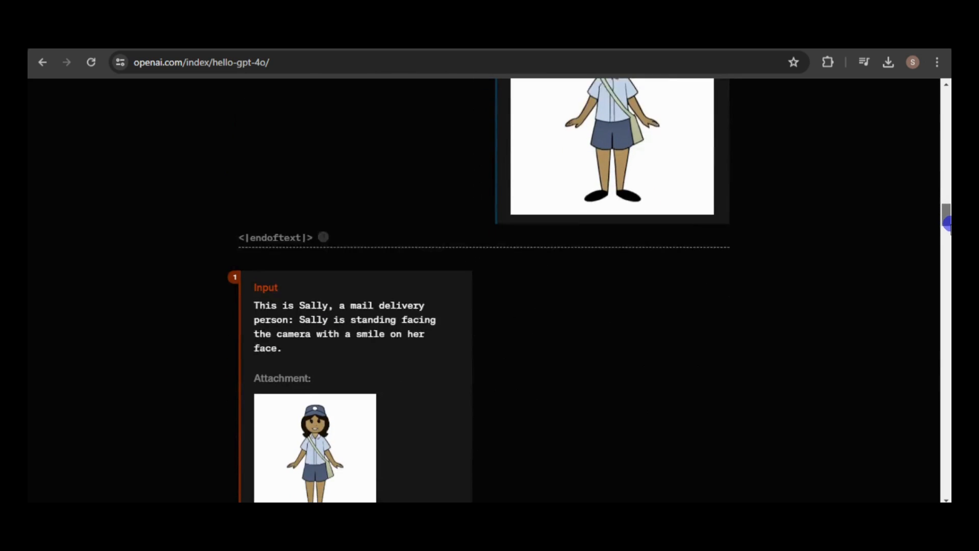
pyautogui.scroll(-3)
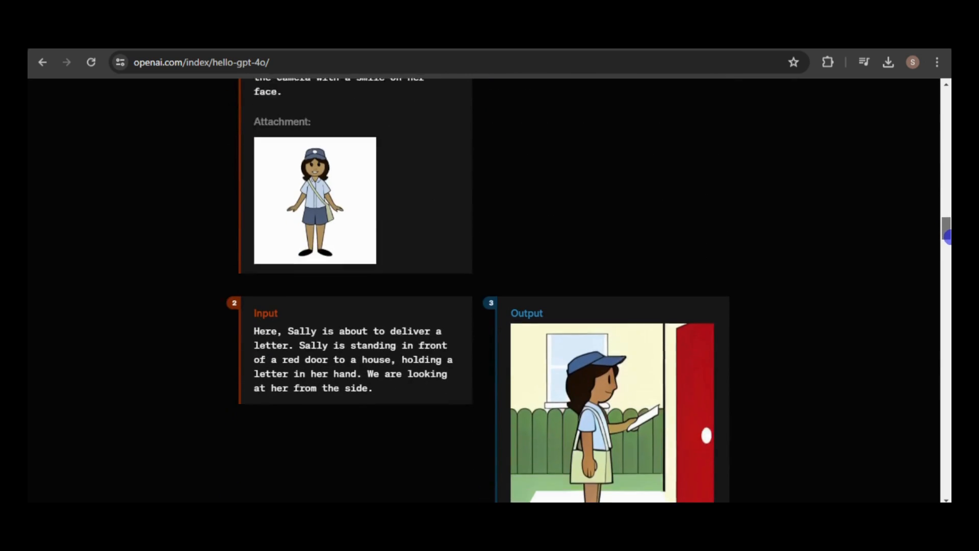
pyautogui.scroll(-3)
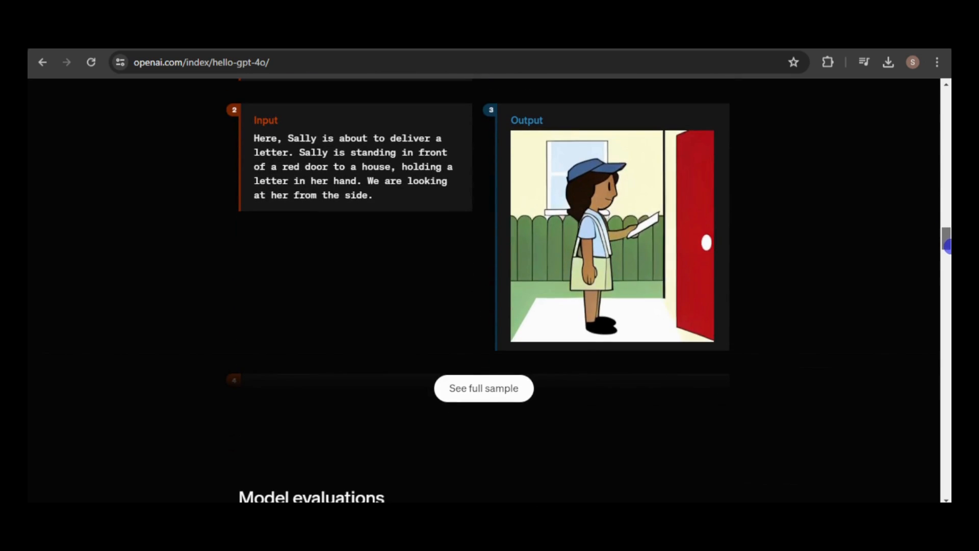
pyautogui.scroll(-3)
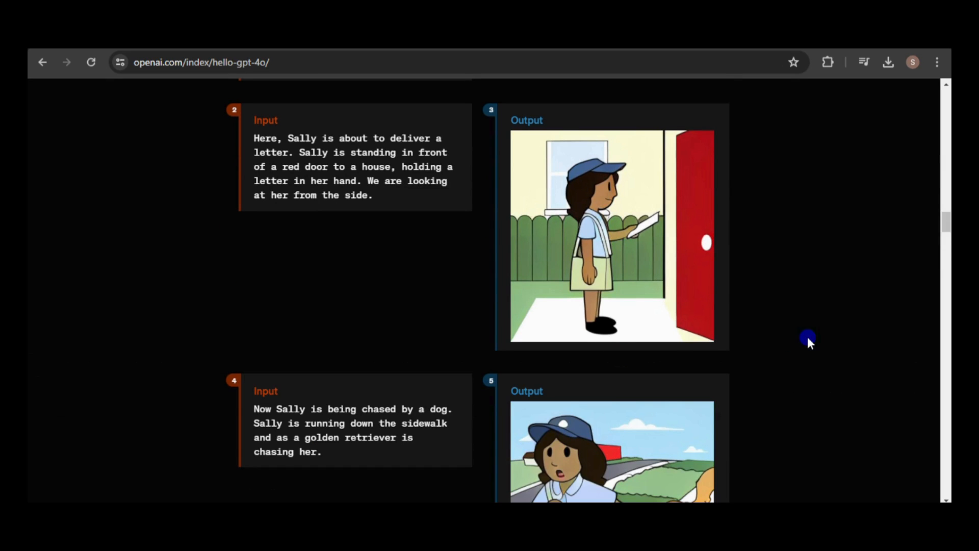
pyautogui.scroll(-3)
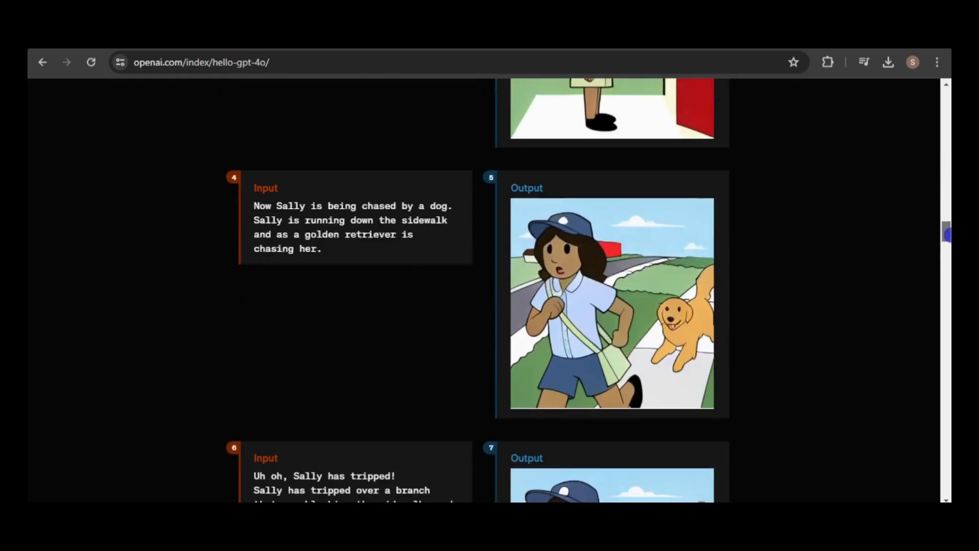
pyautogui.scroll(-3)
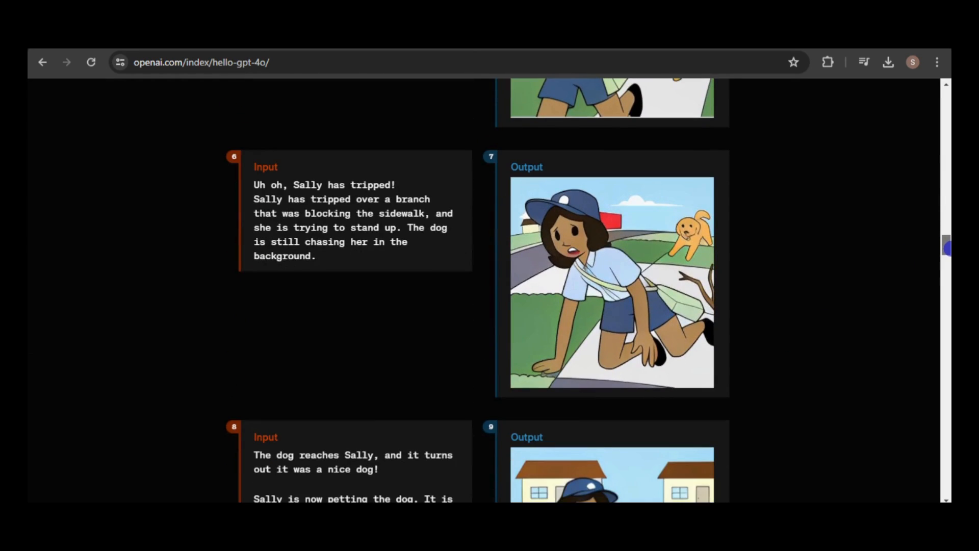
pyautogui.scroll(-3)
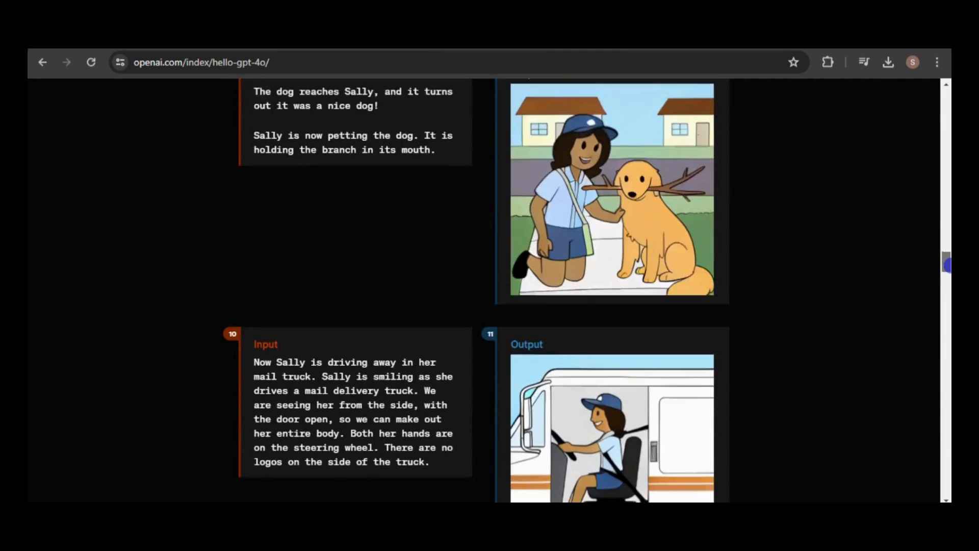
pyautogui.scroll(-3)
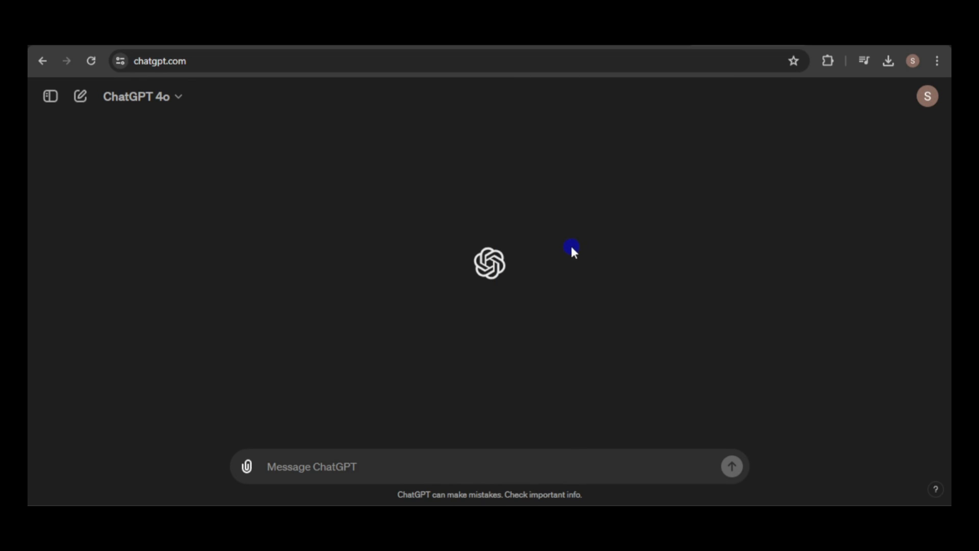
pyautogui.moveTo(247, 200)
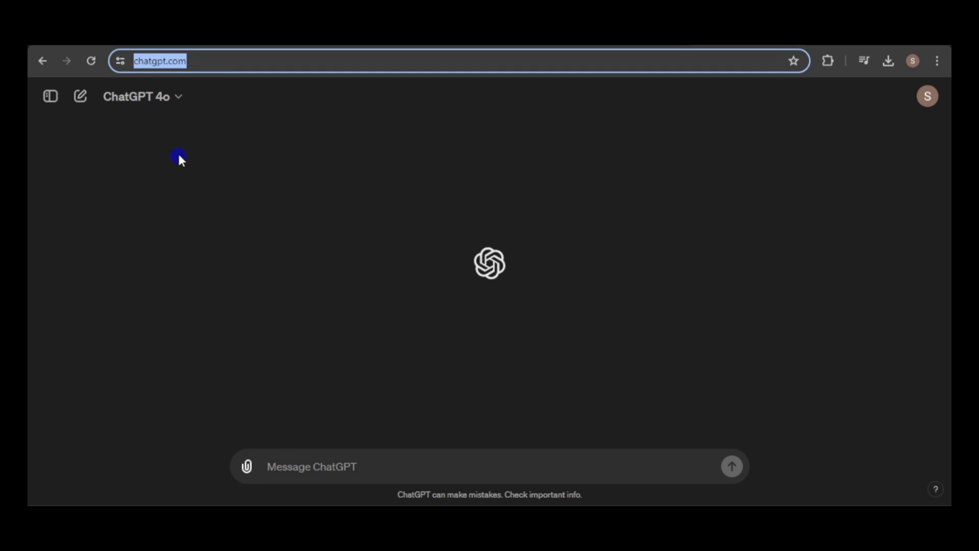
pyautogui.moveTo(179, 133)
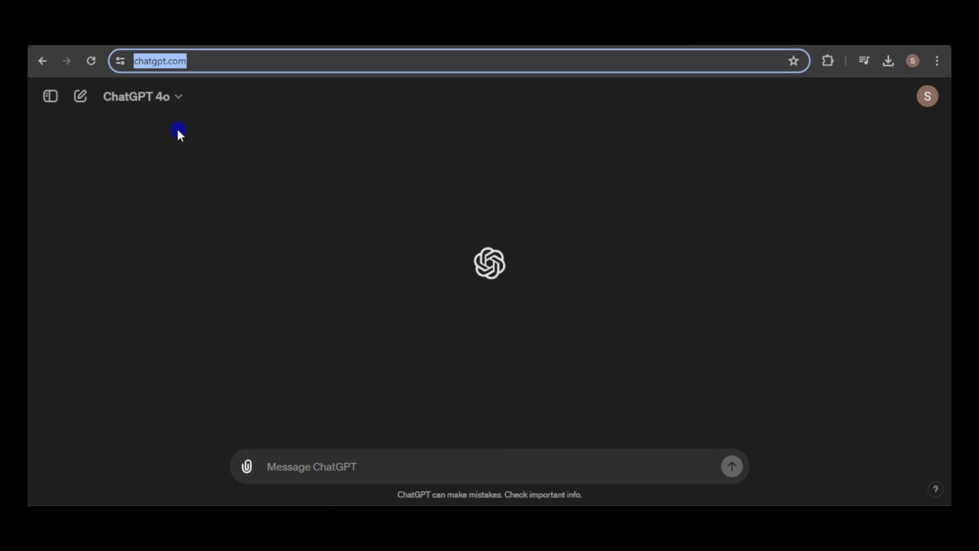
# Start a new chat with ChatGPT 4o selected in the model dropdown
pyautogui.click(142, 97)
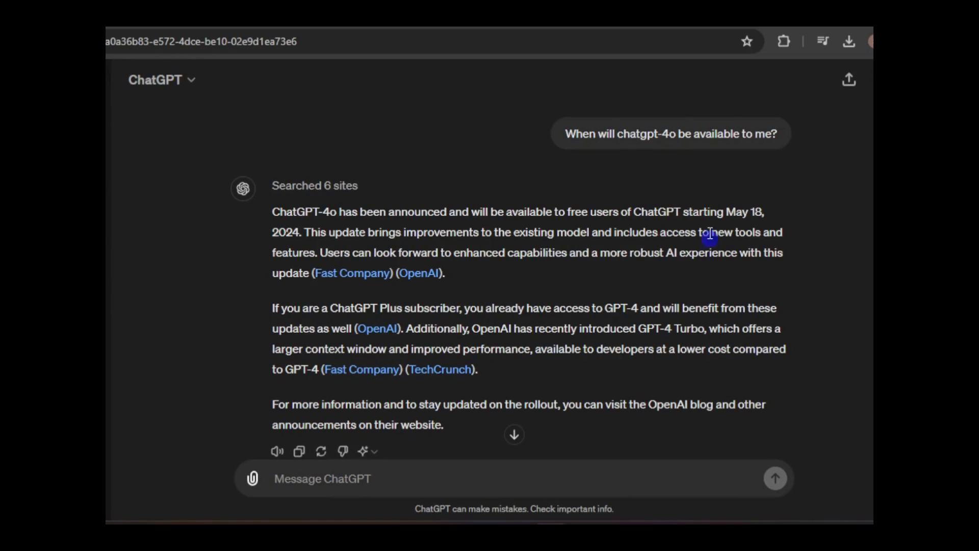
pyautogui.moveTo(428, 222)
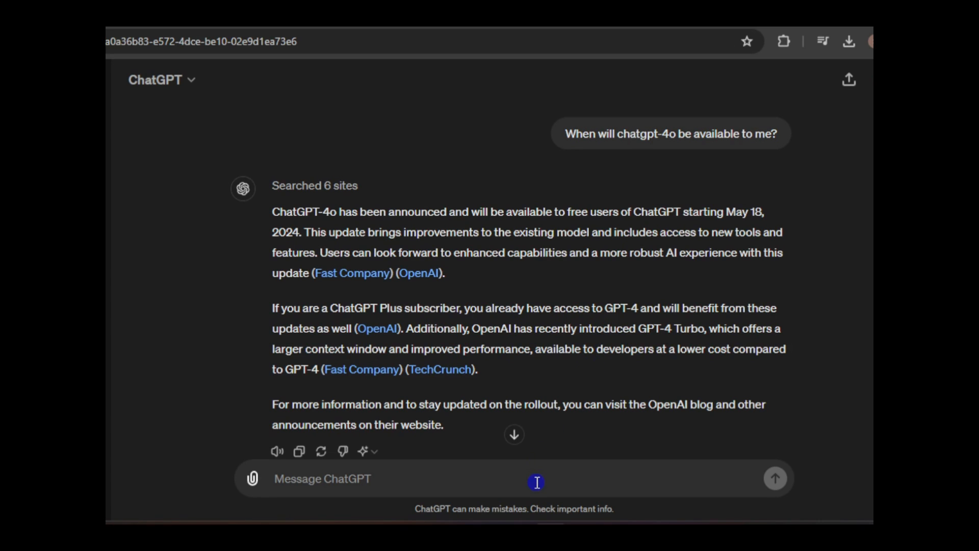
# Ask 'will dalle 3 be available to free users' and begin a 'so it' follow-up
pyautogui.write('will')
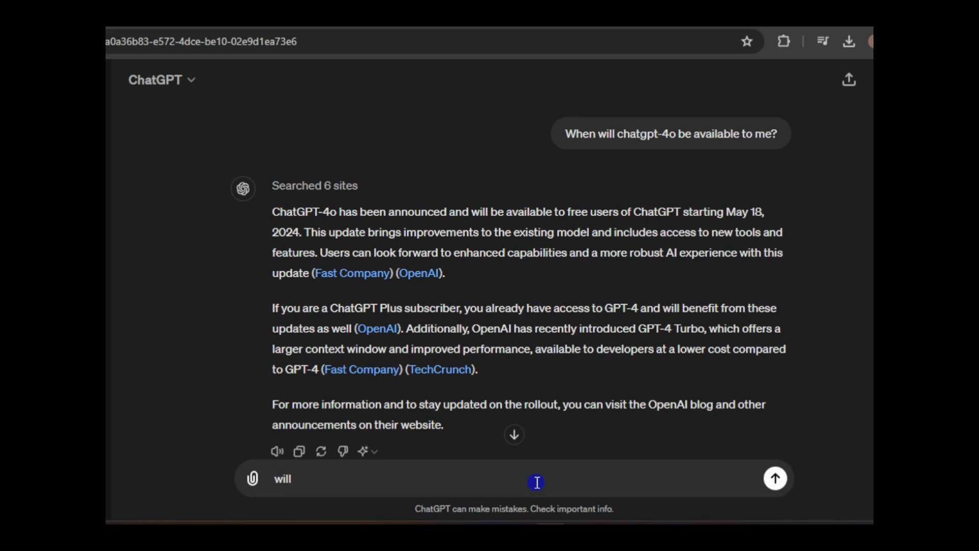
pyautogui.write('dalle 3 be available')
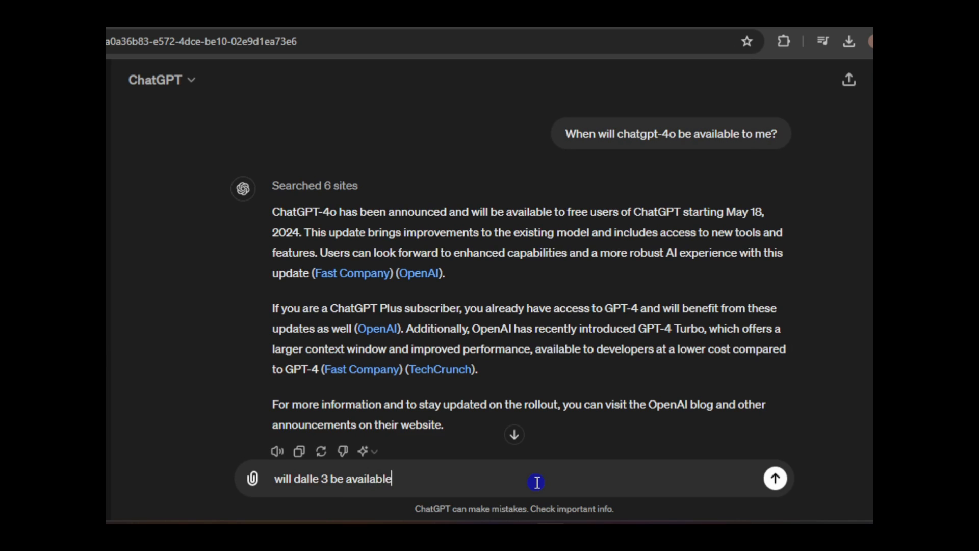
pyautogui.write('to free users')
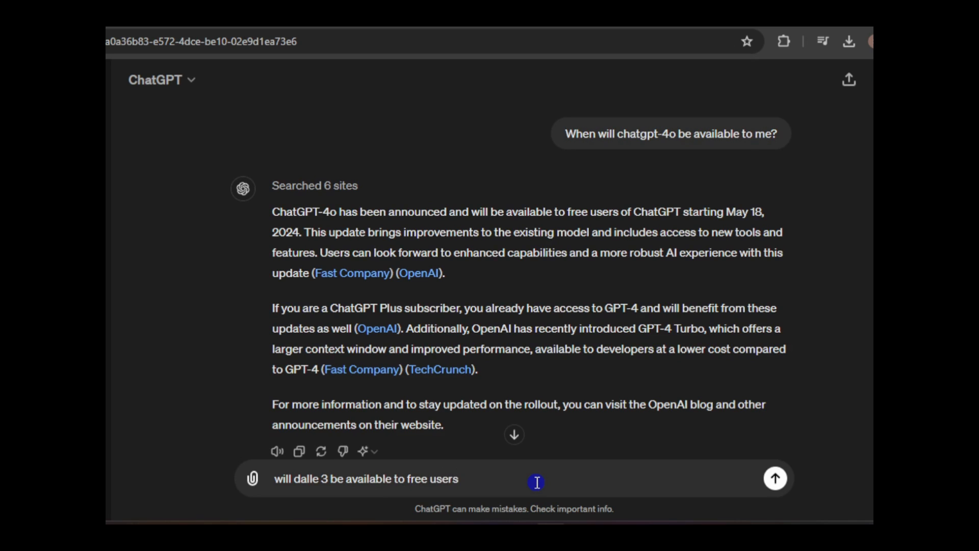
pyautogui.click(774, 478)
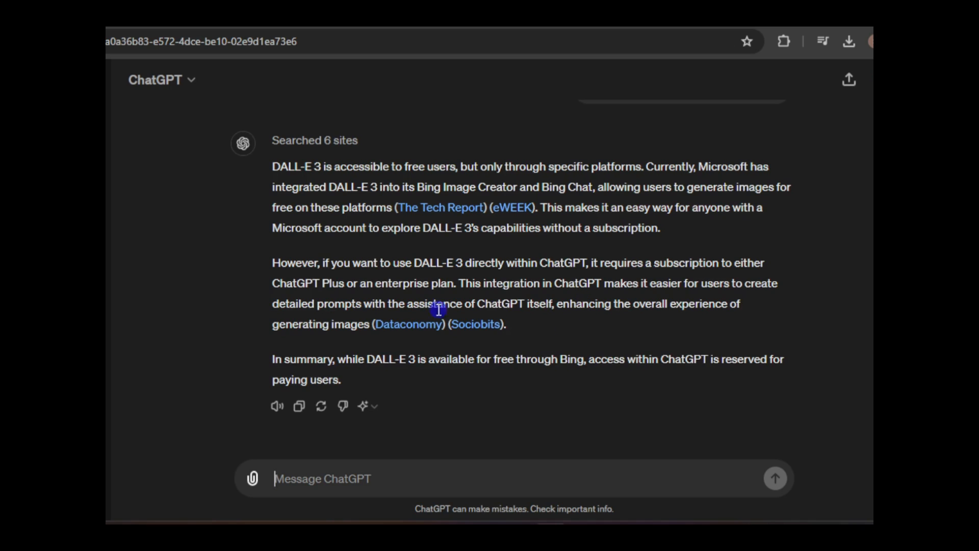
pyautogui.moveTo(368, 349)
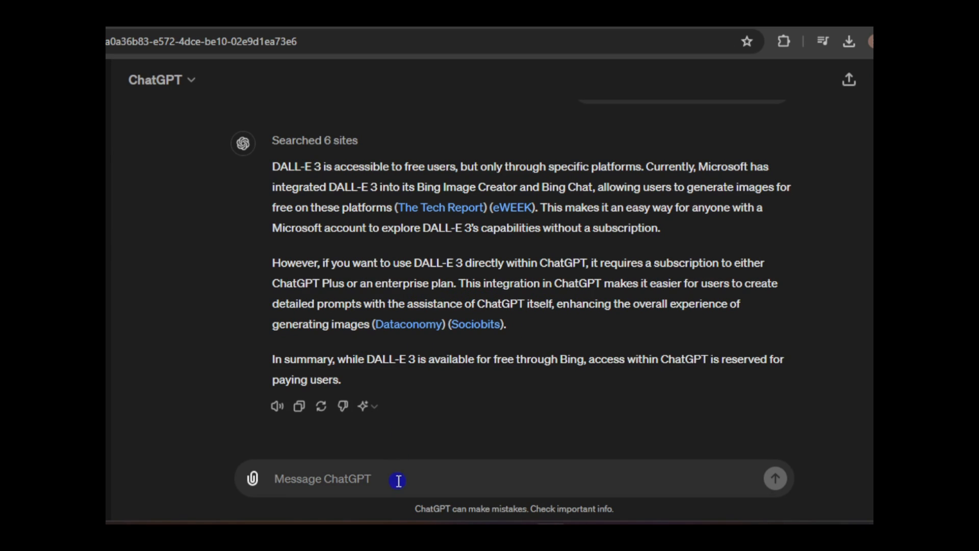
pyautogui.write('so it')
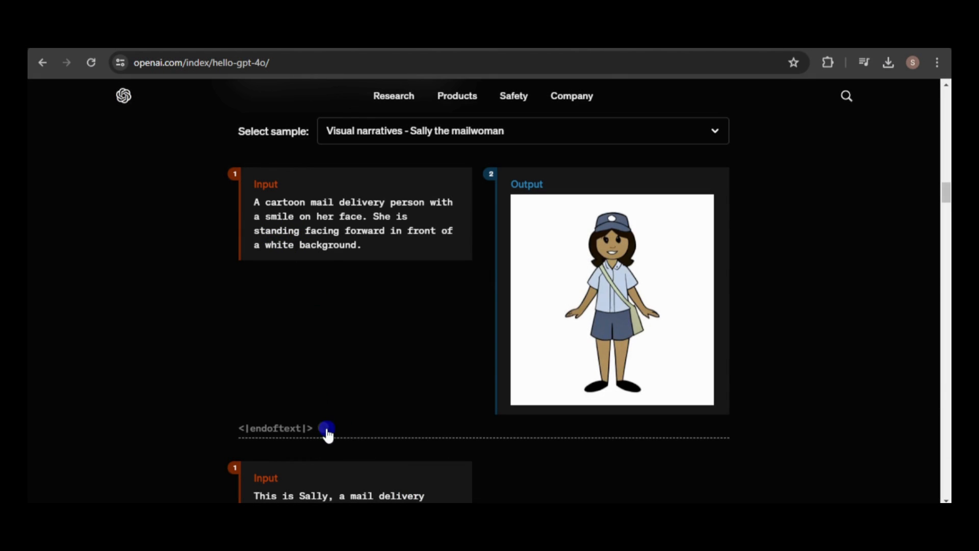
pyautogui.moveTo(323, 429)
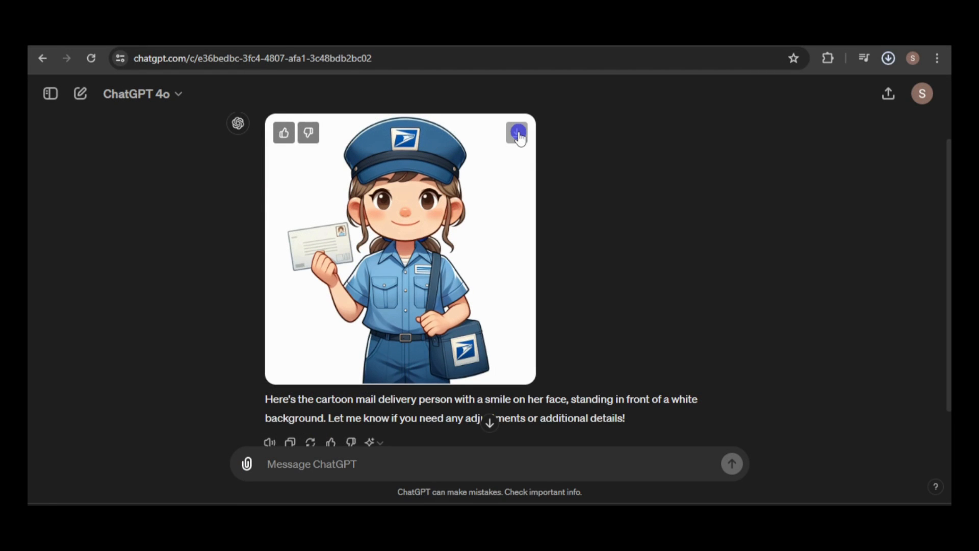
# Download the mail carrier image, copy the Sally prompt, and view ChatGPT's saved memory
pyautogui.click(80, 94)
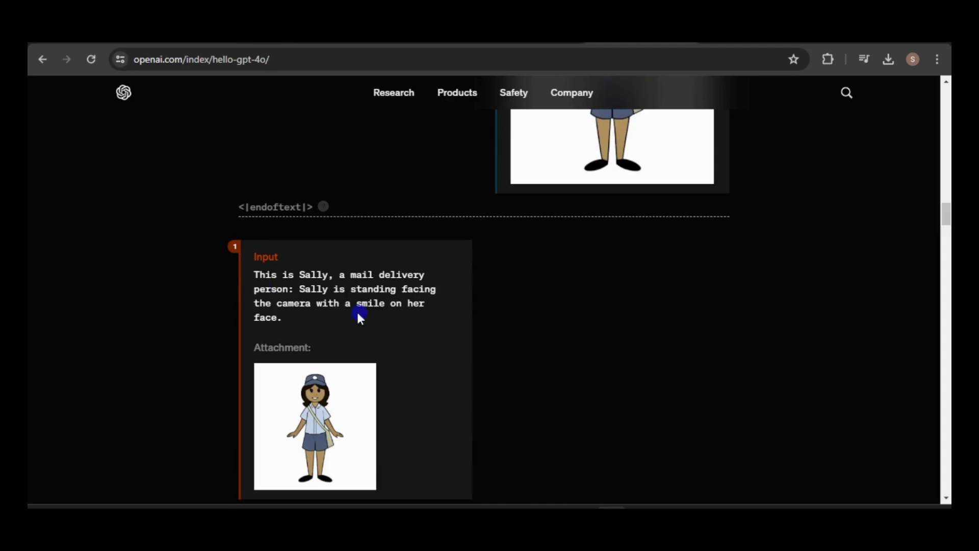
pyautogui.rightClick(368, 464)
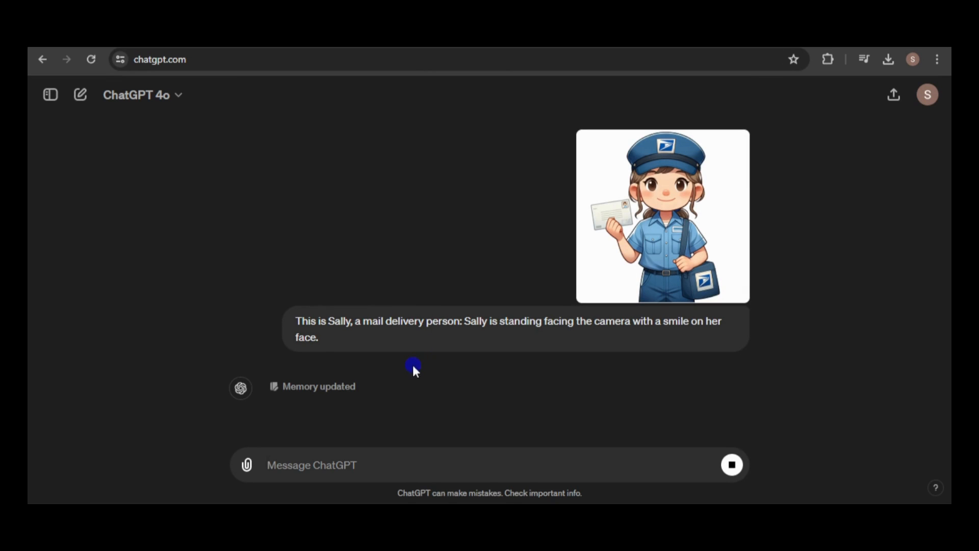
pyautogui.click(312, 386)
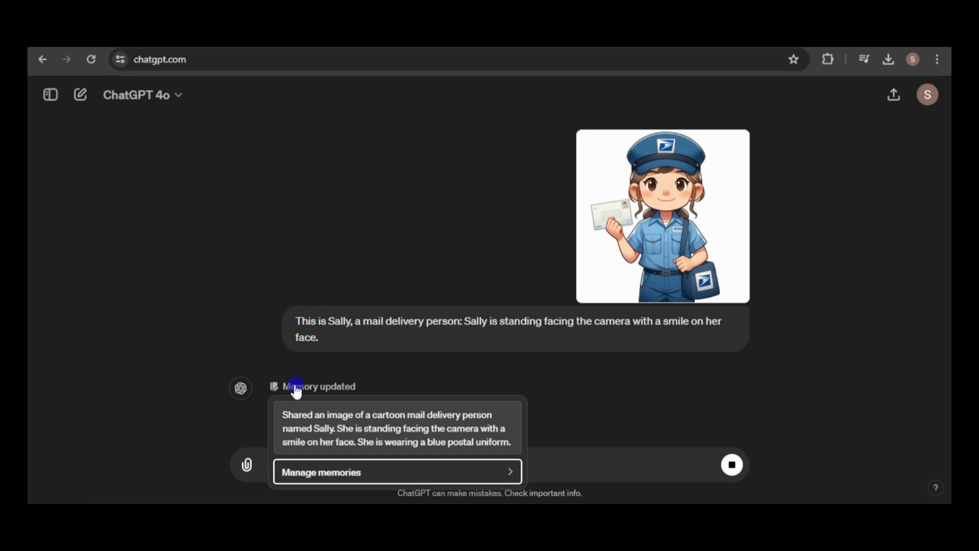
pyautogui.moveTo(310, 395)
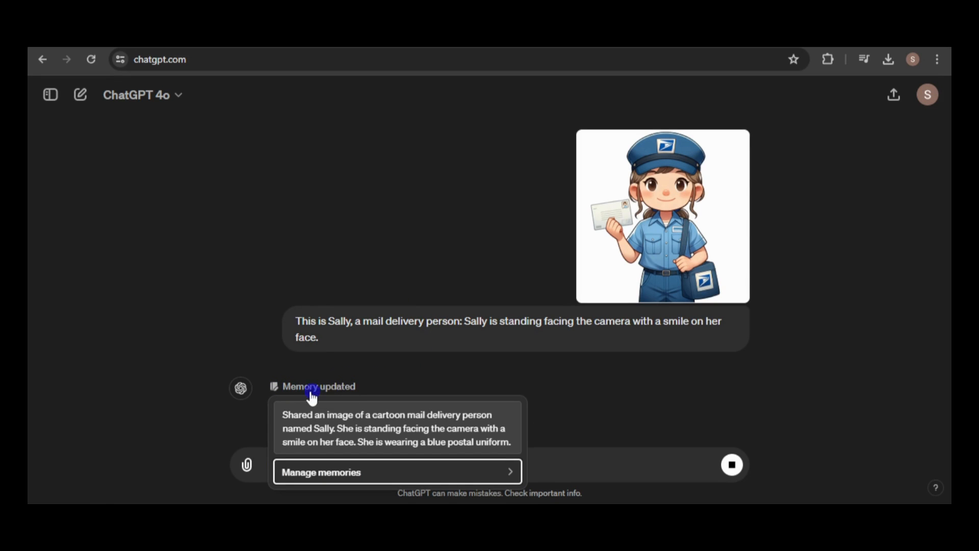
pyautogui.moveTo(365, 382)
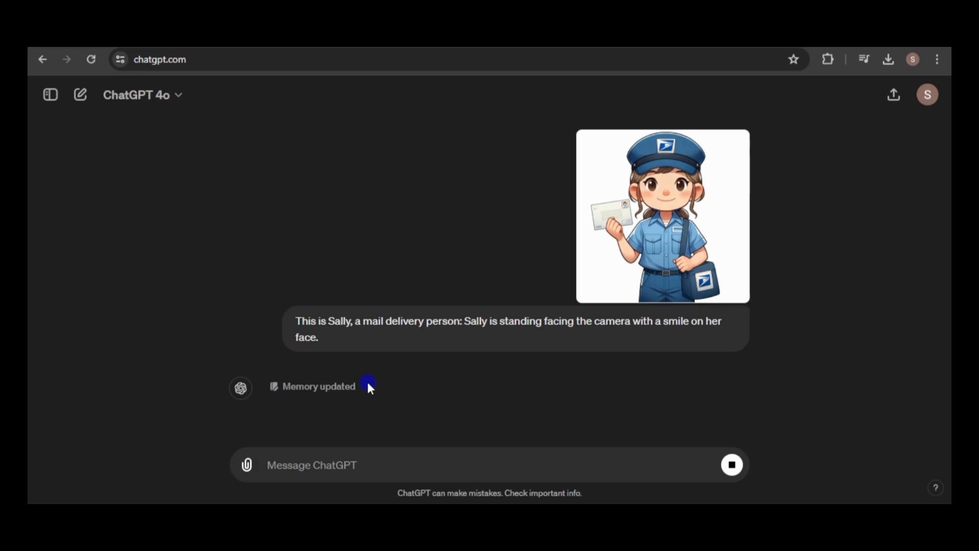
pyautogui.moveTo(451, 407)
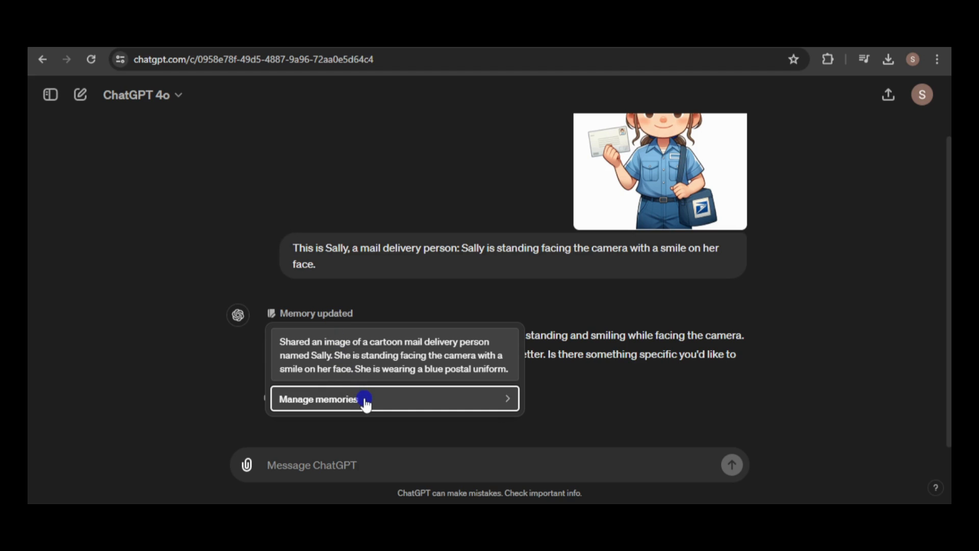
# Open Manage memories to see the saved entry describing Sally
pyautogui.click(318, 399)
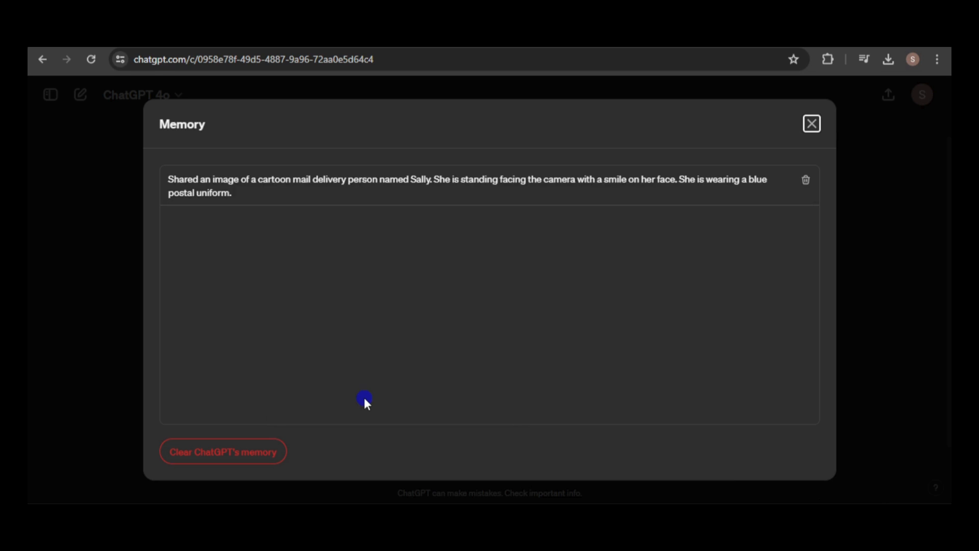
pyautogui.moveTo(575, 193)
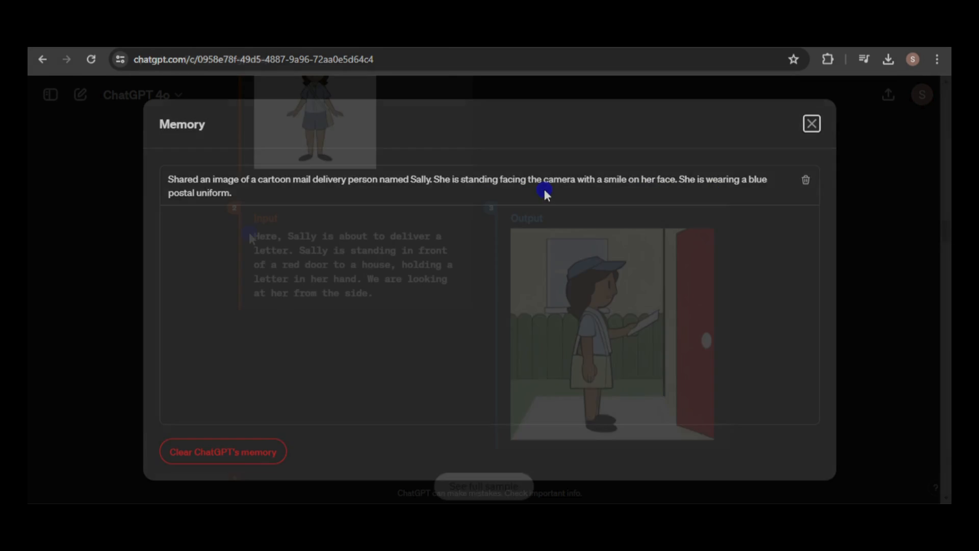
# Scroll through the images of Sally chased by, then petting, a golden retriever
pyautogui.rightClick(353, 277)
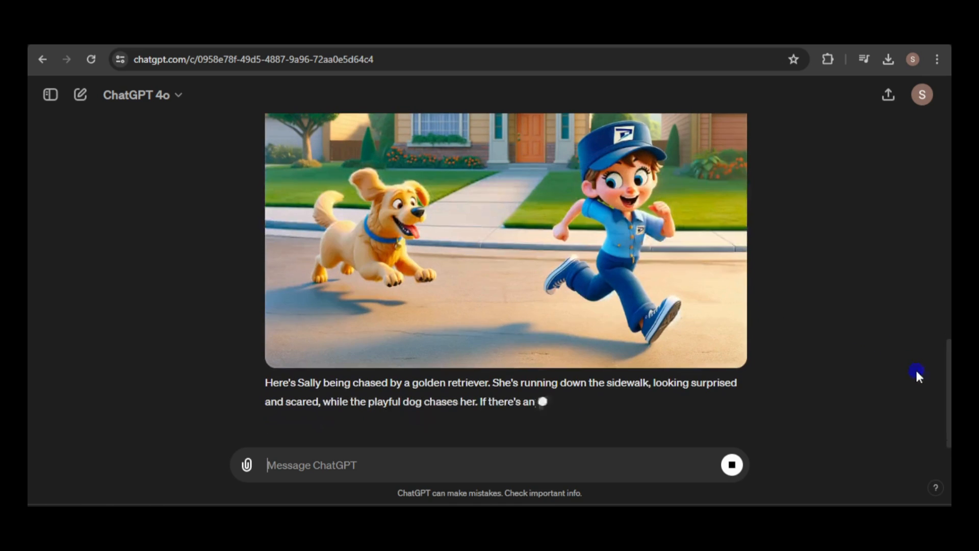
pyautogui.scroll(-3)
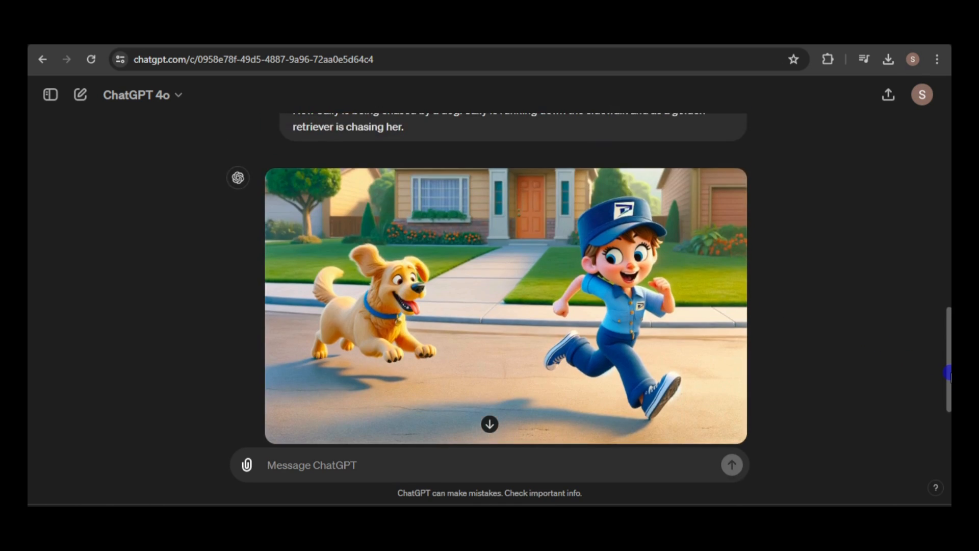
pyautogui.scroll(-3)
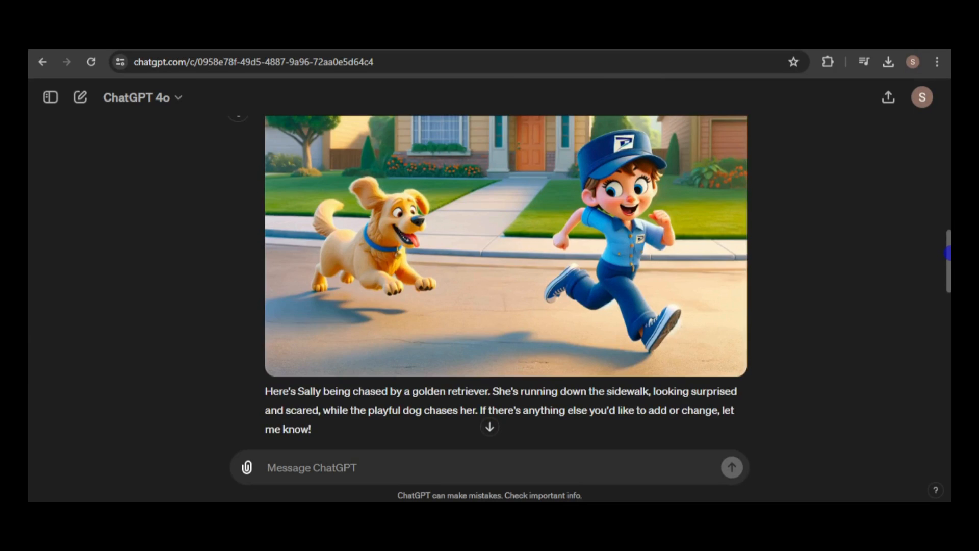
pyautogui.scroll(-3)
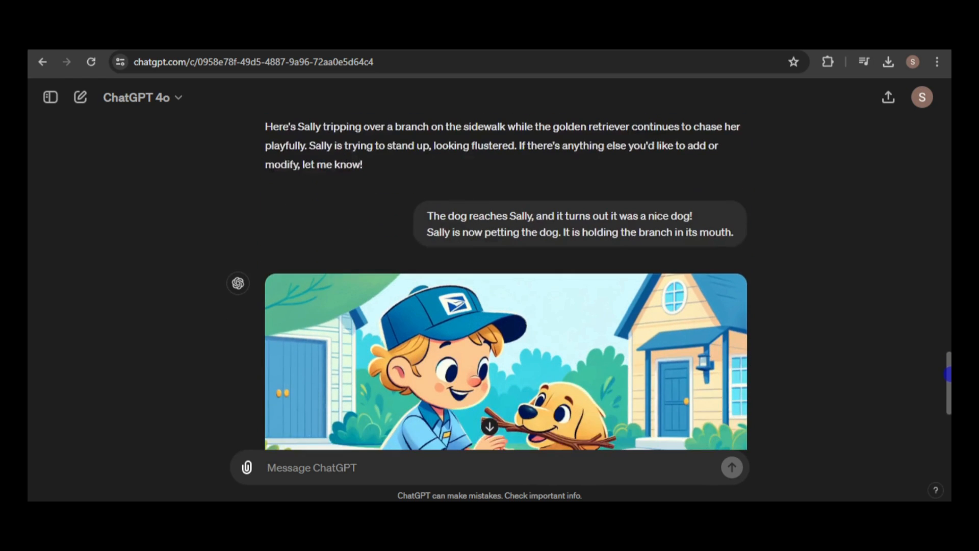
pyautogui.scroll(-3)
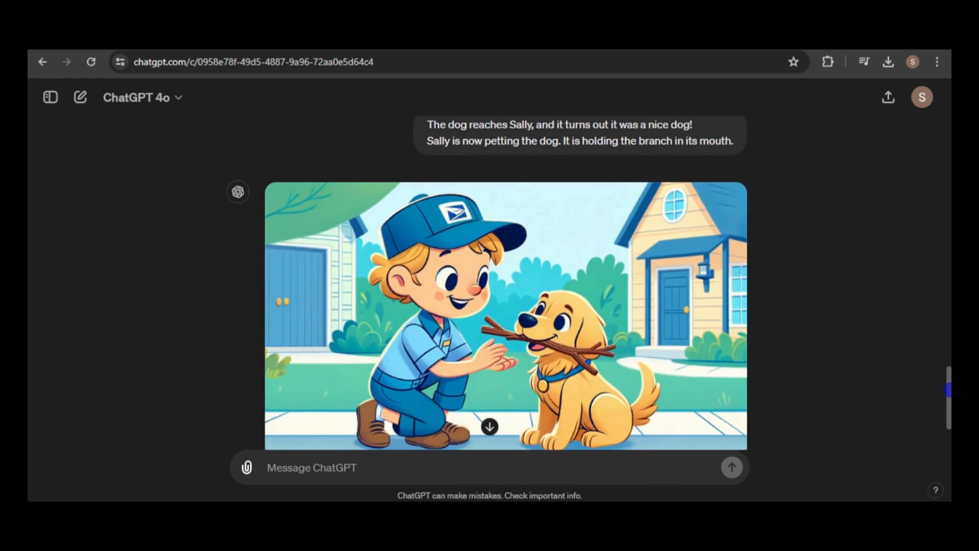
pyautogui.scroll(-3)
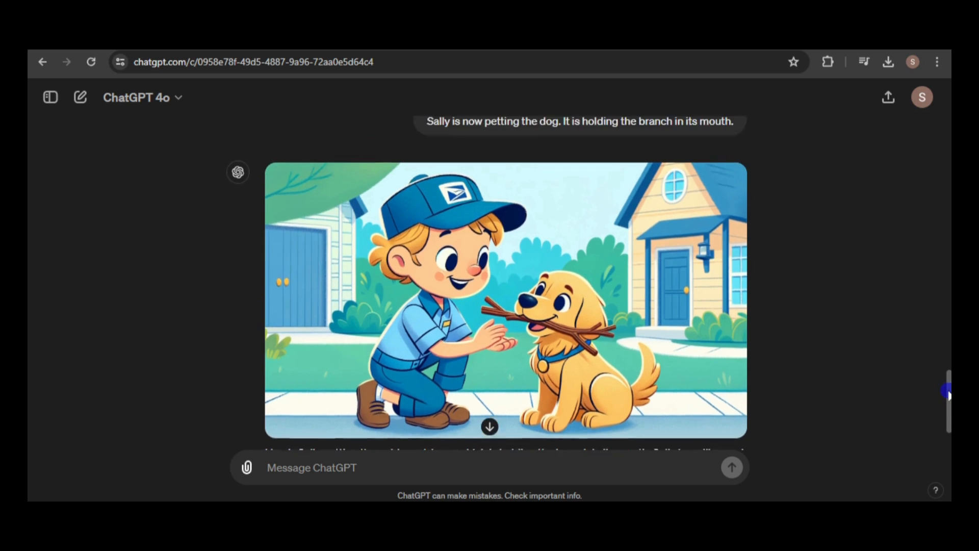
pyautogui.scroll(3)
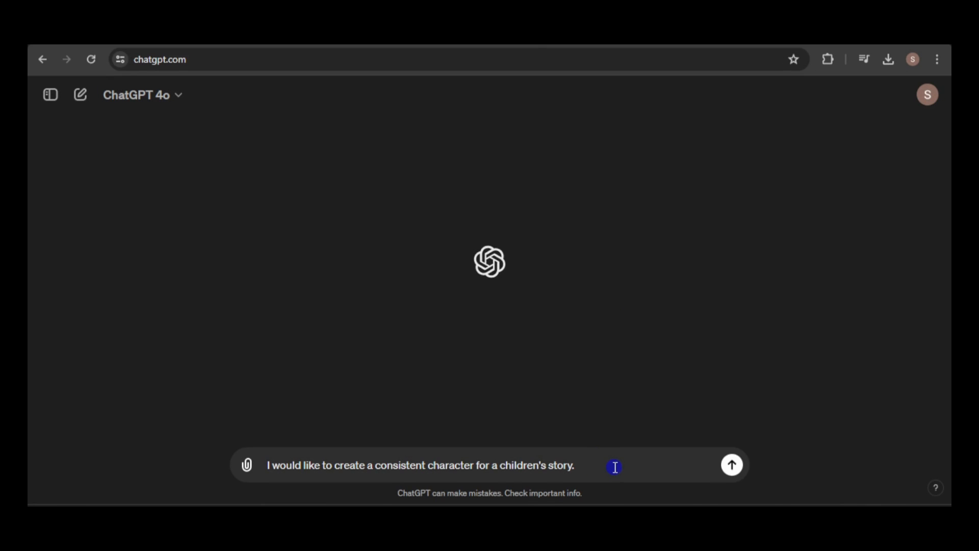
# Request a character description of a young boy for consistent image generation
pyautogui.click(731, 465)
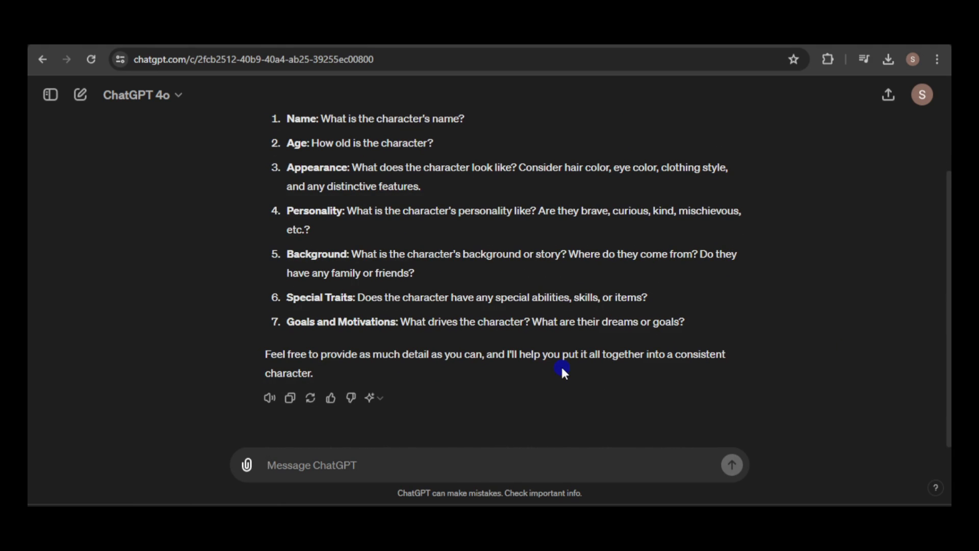
pyautogui.write('Can you create a character description of a young boy that will be used to create images with a consistent appearance of the character.')
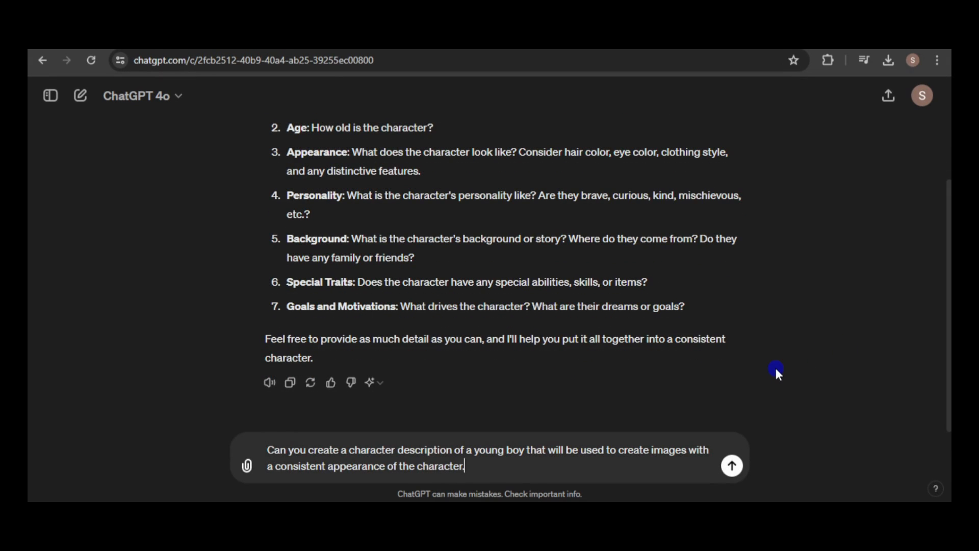
pyautogui.click(732, 465)
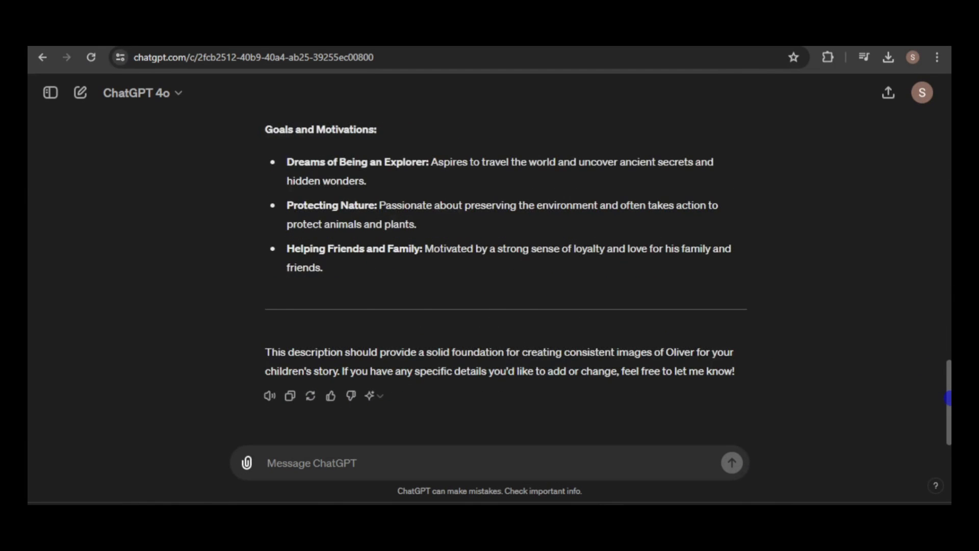
# Ask 'given the above' for an Oliver DALL-E prompt and open its text actions
pyautogui.scroll(3)
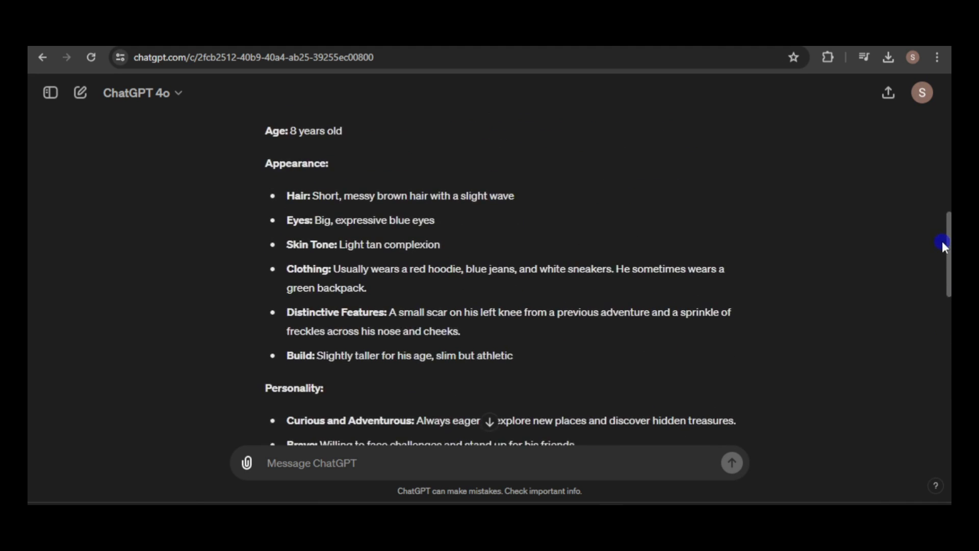
pyautogui.scroll(-3)
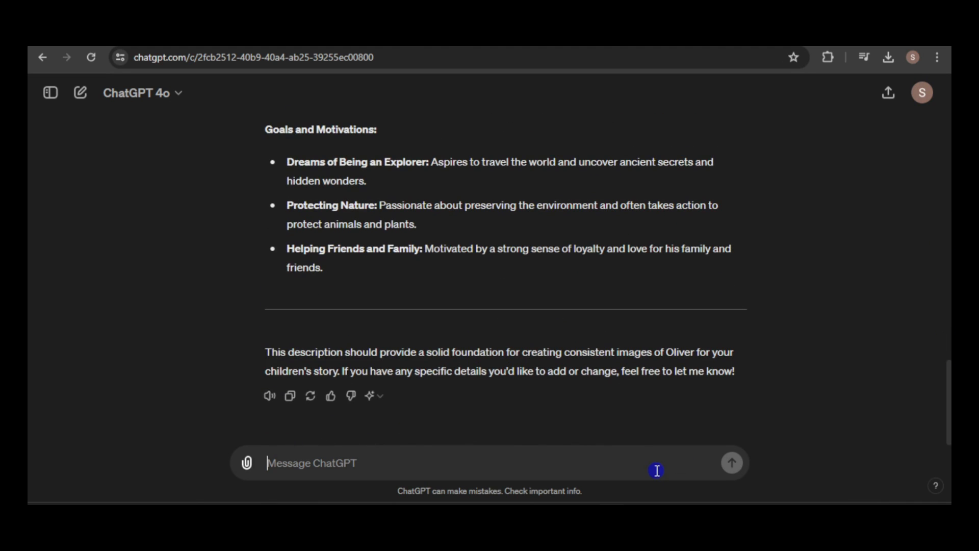
pyautogui.write('given the above')
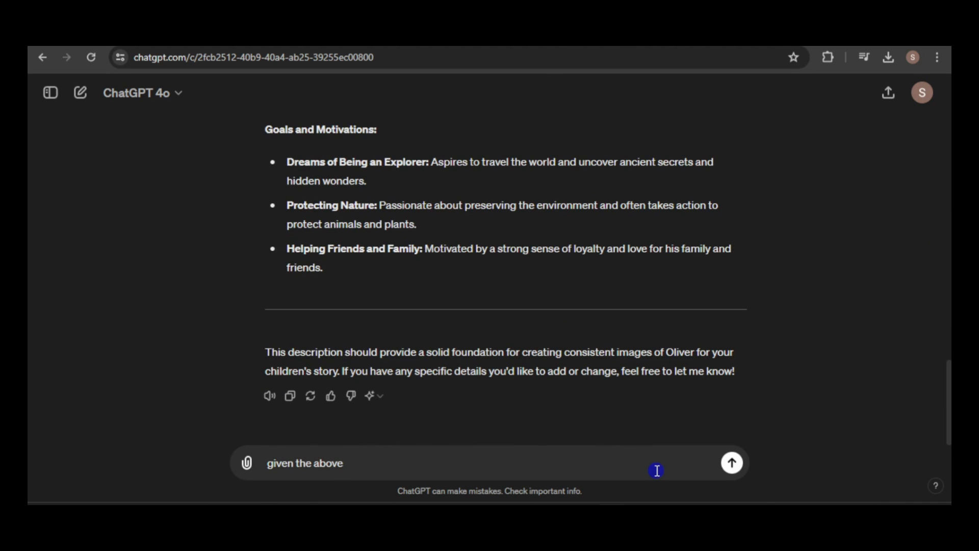
pyautogui.click(731, 462)
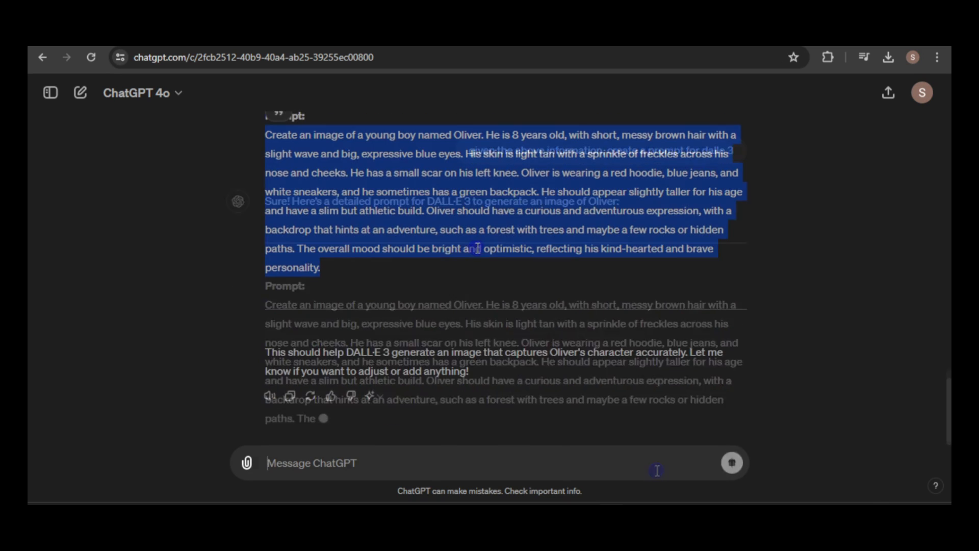
pyautogui.rightClick(478, 248)
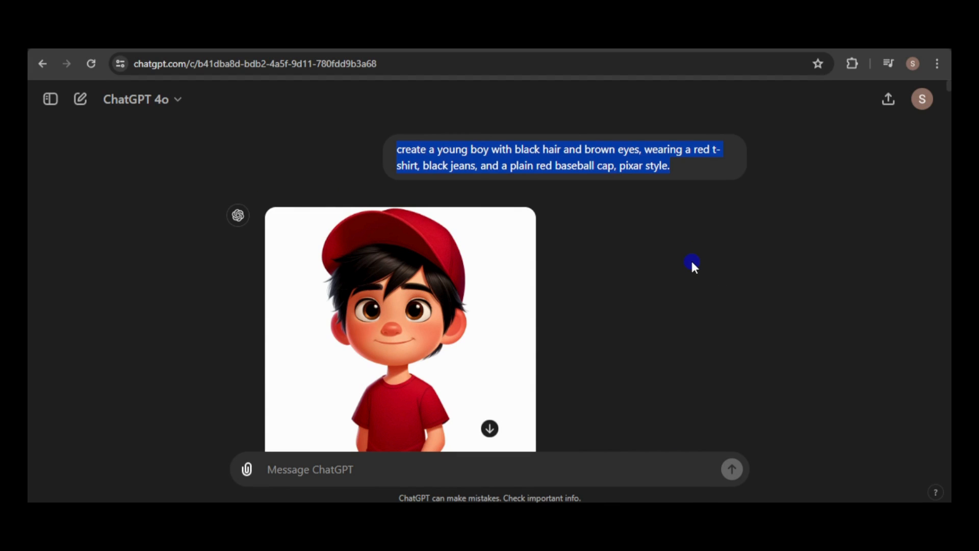
# Scroll through the frightened, happy and retried happy red-cap boy images
pyautogui.scroll(-3)
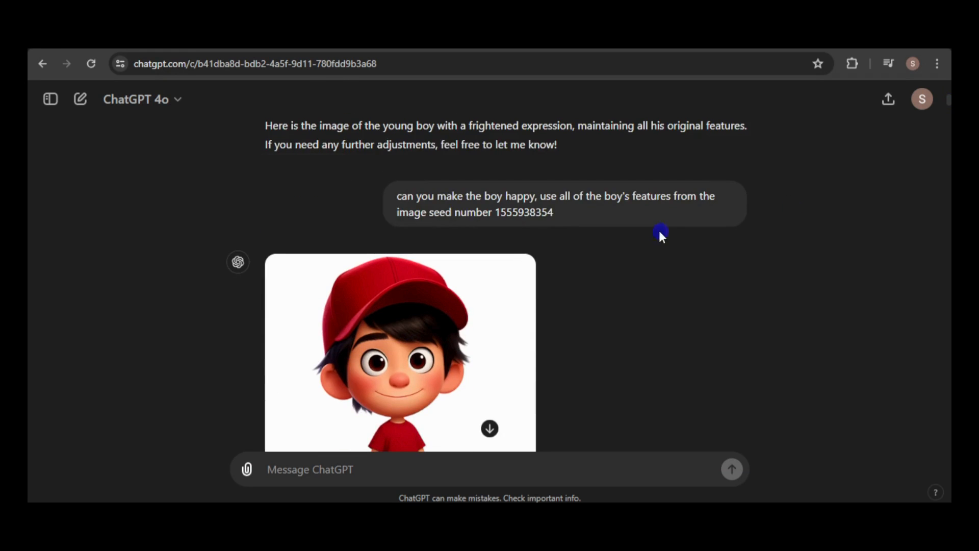
pyautogui.moveTo(586, 298)
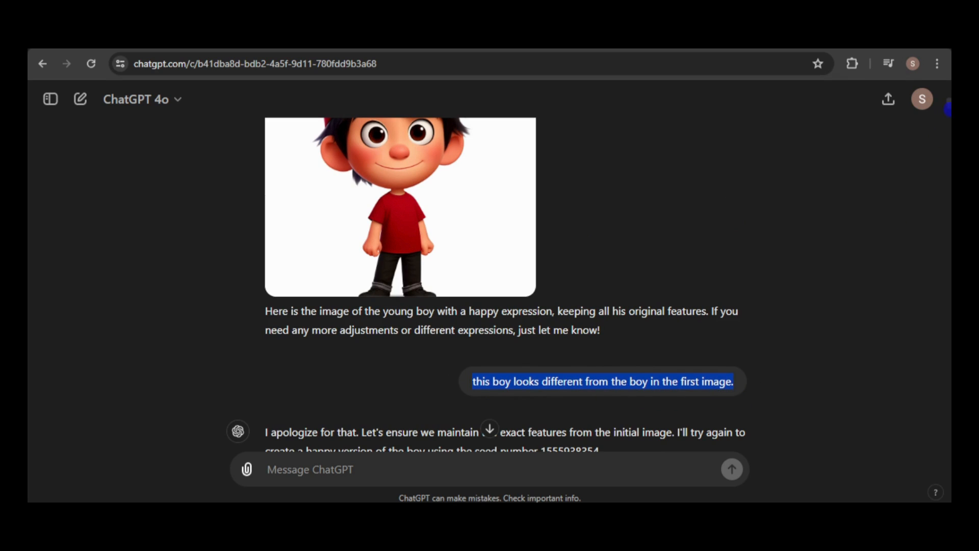
pyautogui.scroll(-3)
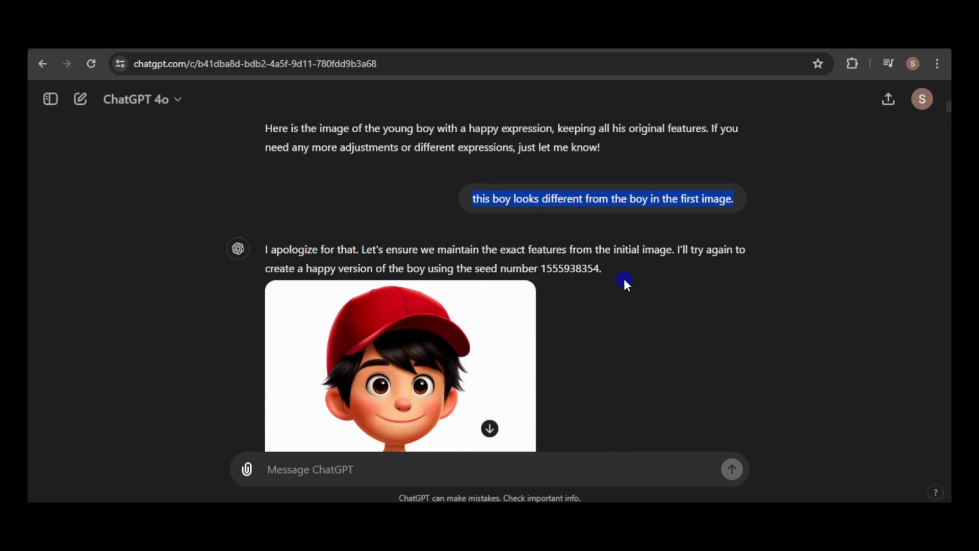
pyautogui.moveTo(608, 259)
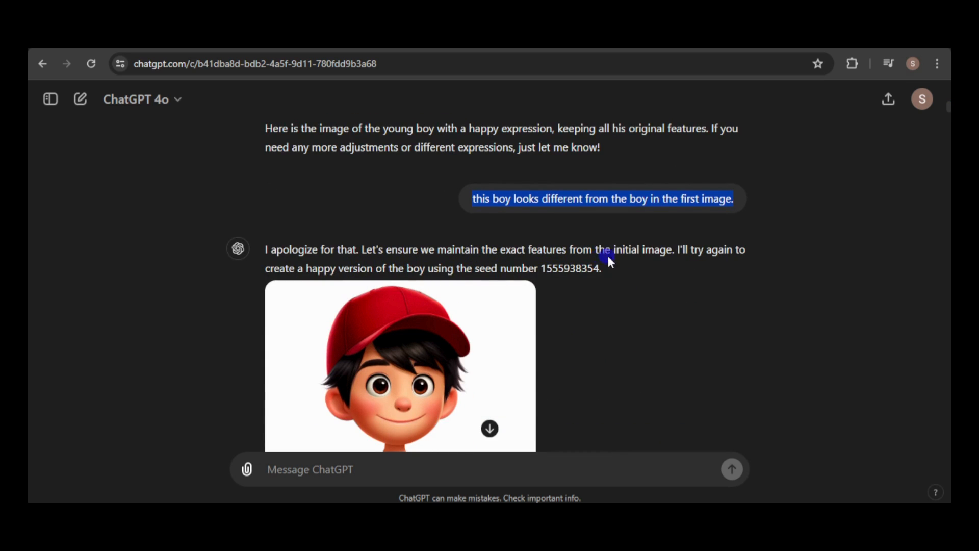
pyautogui.scroll(-3)
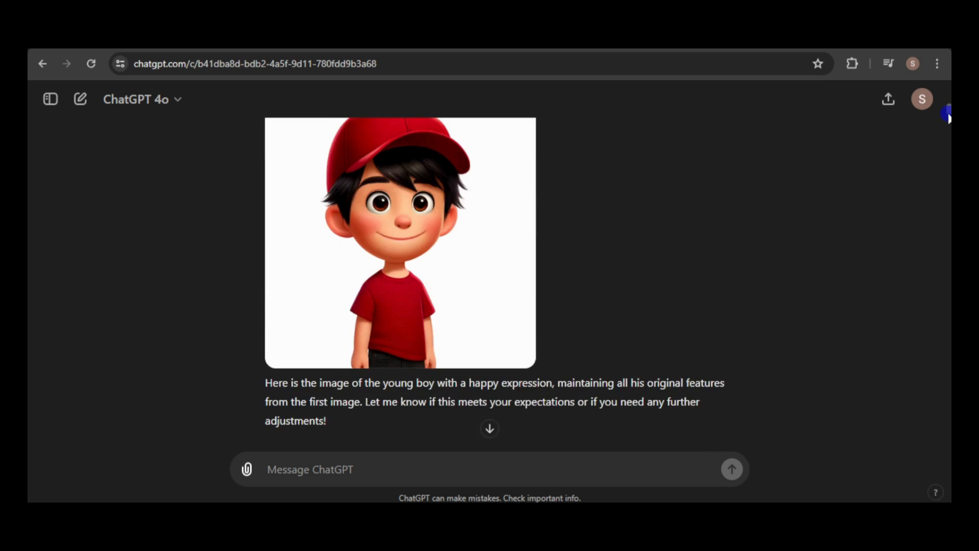
pyautogui.scroll(3)
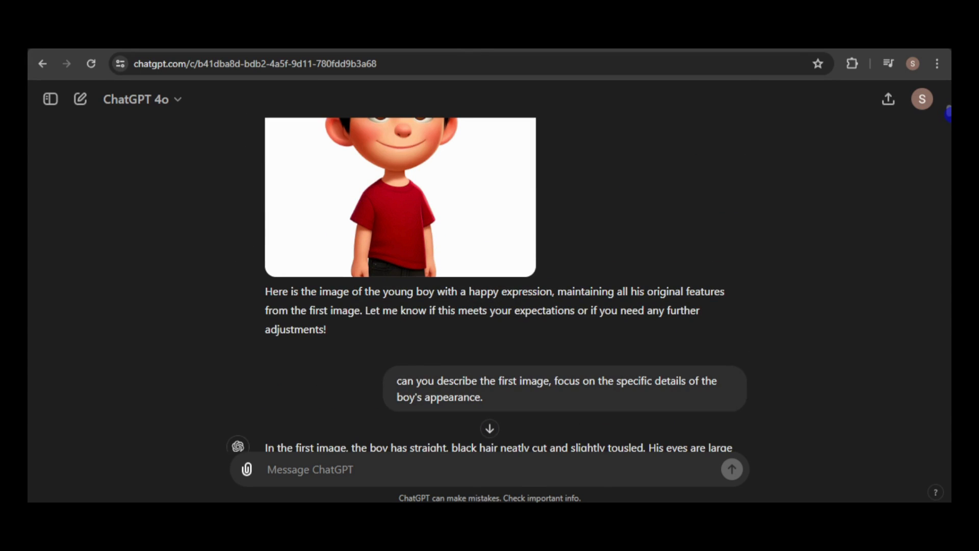
pyautogui.scroll(-3)
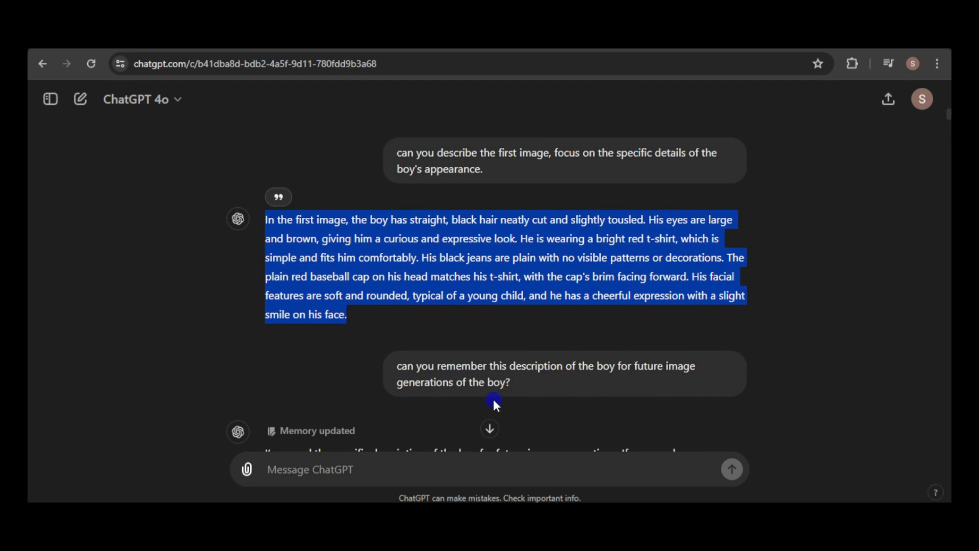
pyautogui.scroll(-3)
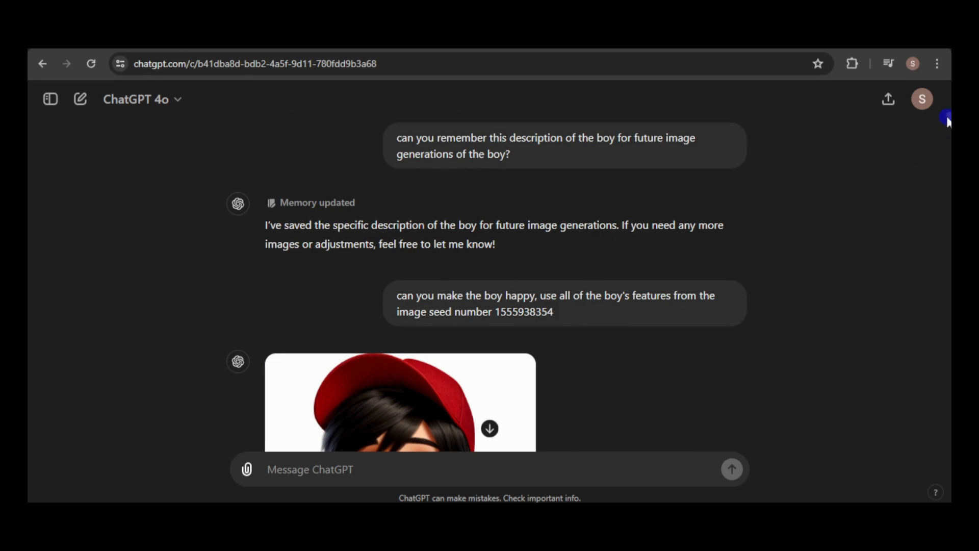
pyautogui.scroll(-3)
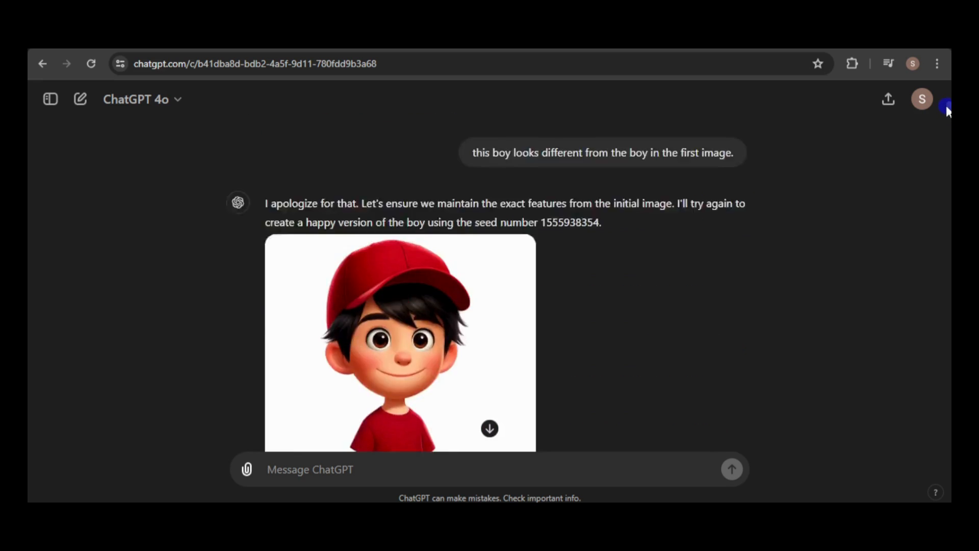
pyautogui.scroll(-3)
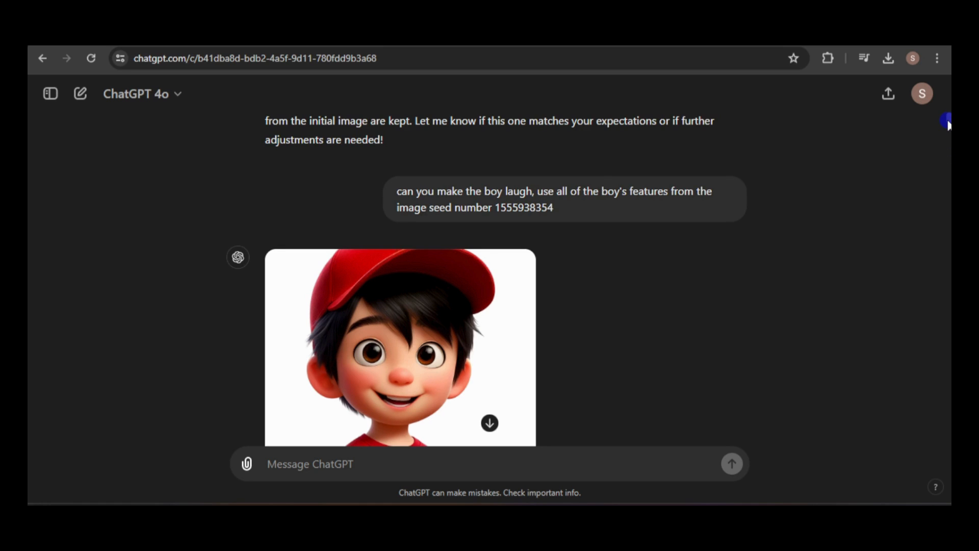
pyautogui.scroll(-3)
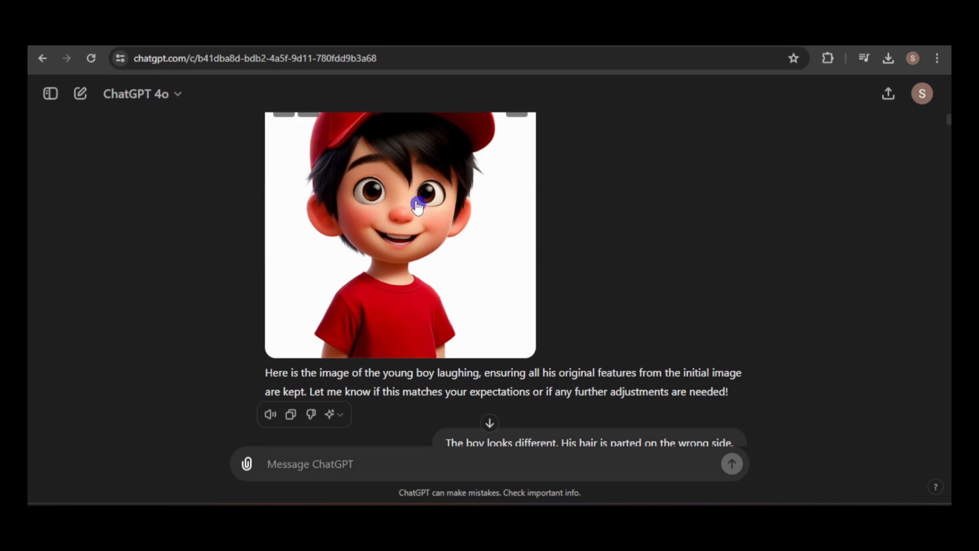
pyautogui.moveTo(862, 162)
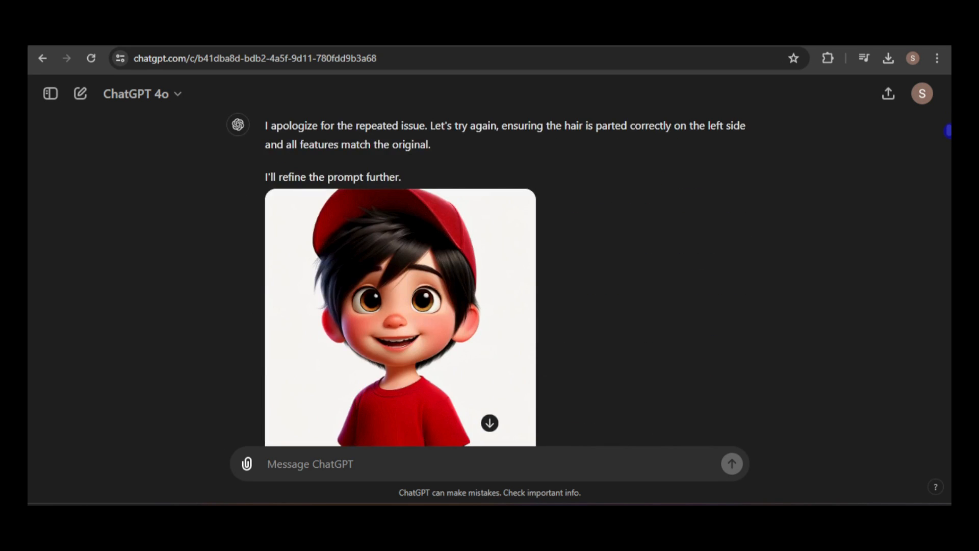
pyautogui.scroll(-3)
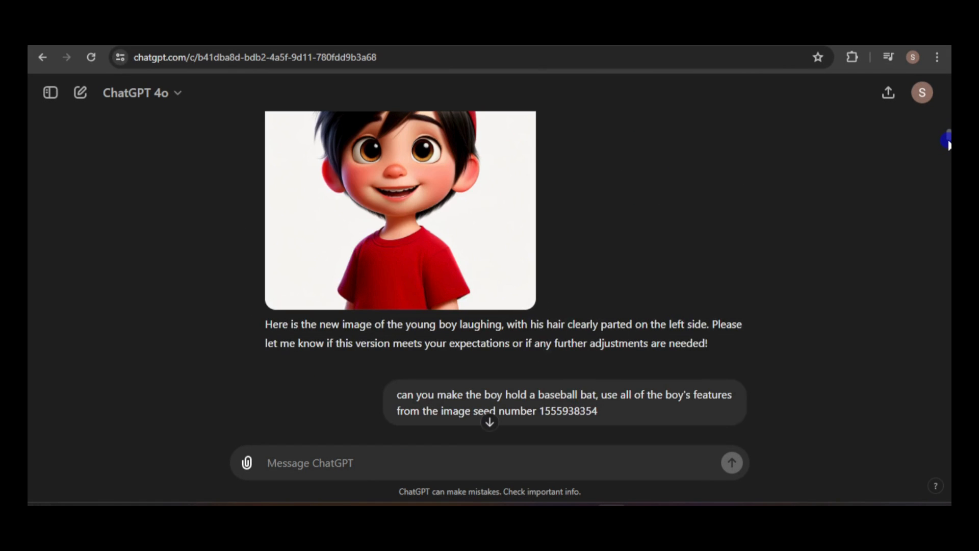
pyautogui.scroll(-3)
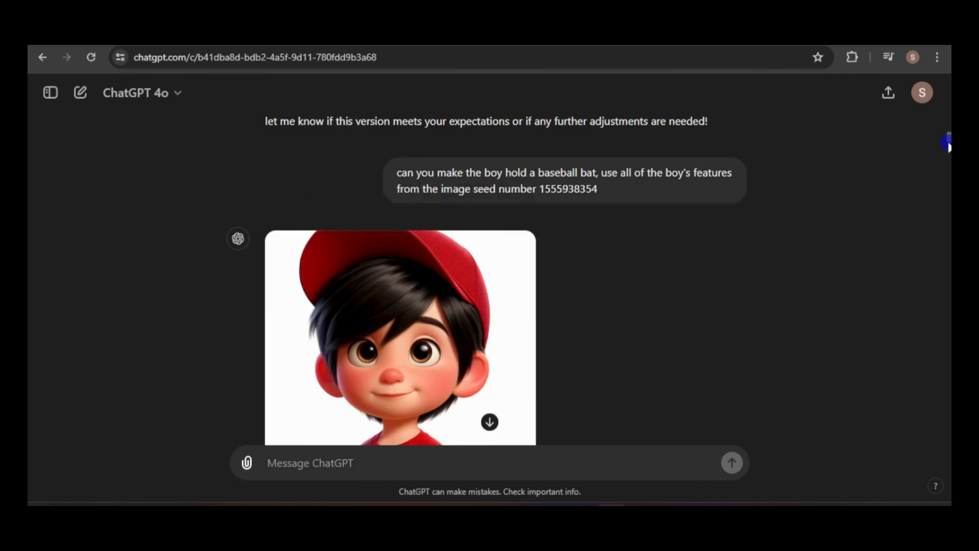
pyautogui.scroll(-3)
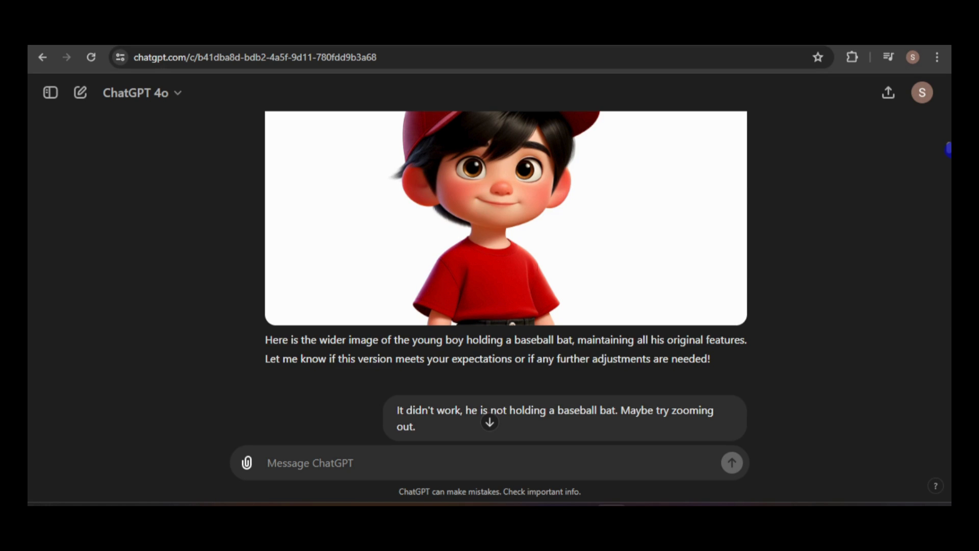
pyautogui.scroll(-3)
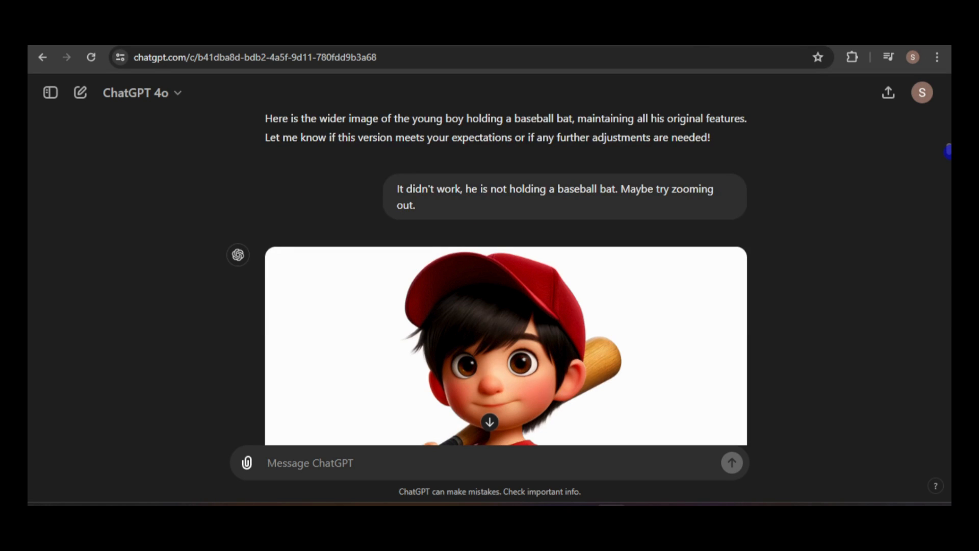
pyautogui.scroll(-3)
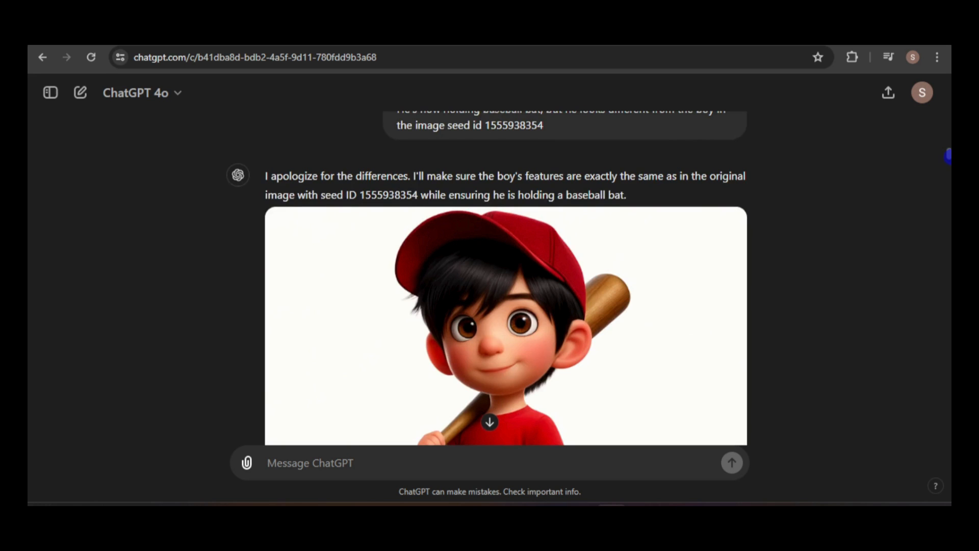
pyautogui.scroll(-3)
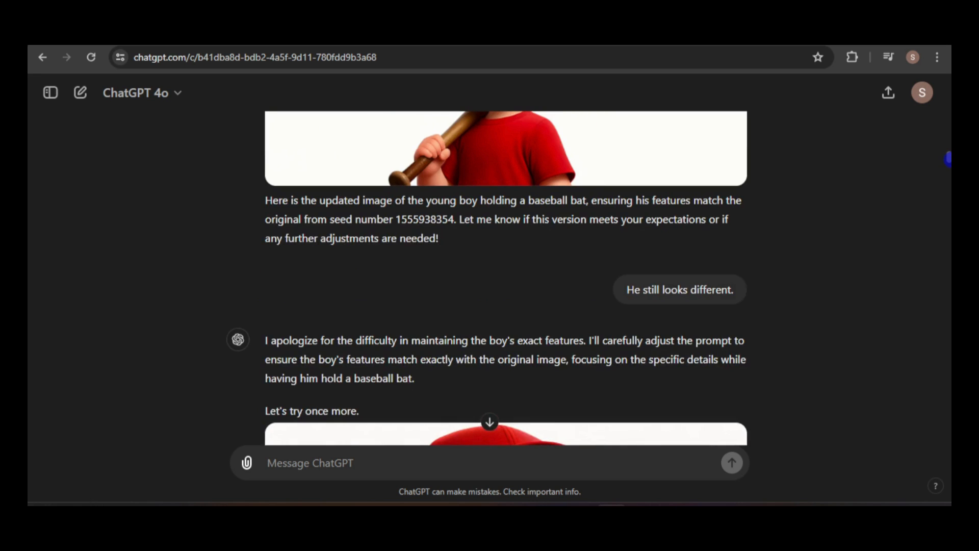
pyautogui.scroll(-3)
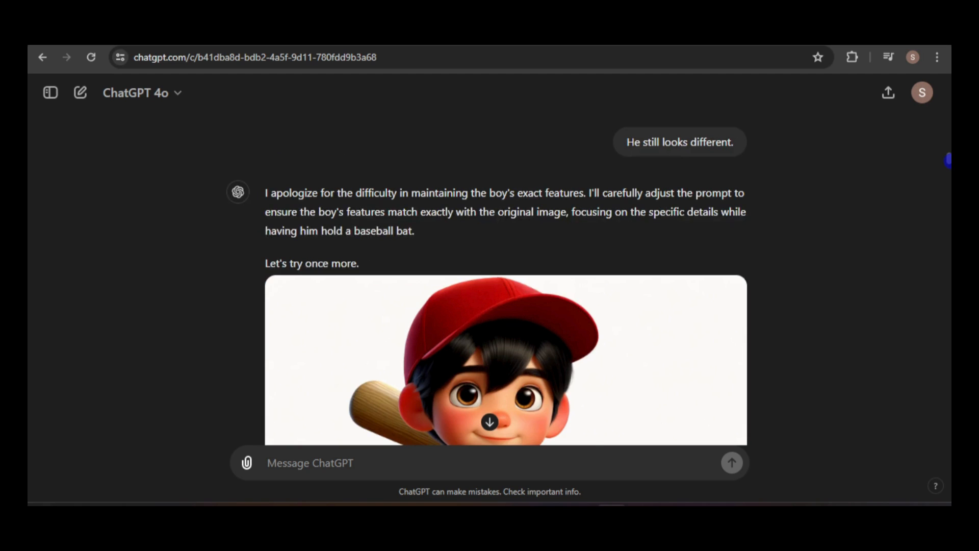
pyautogui.scroll(-3)
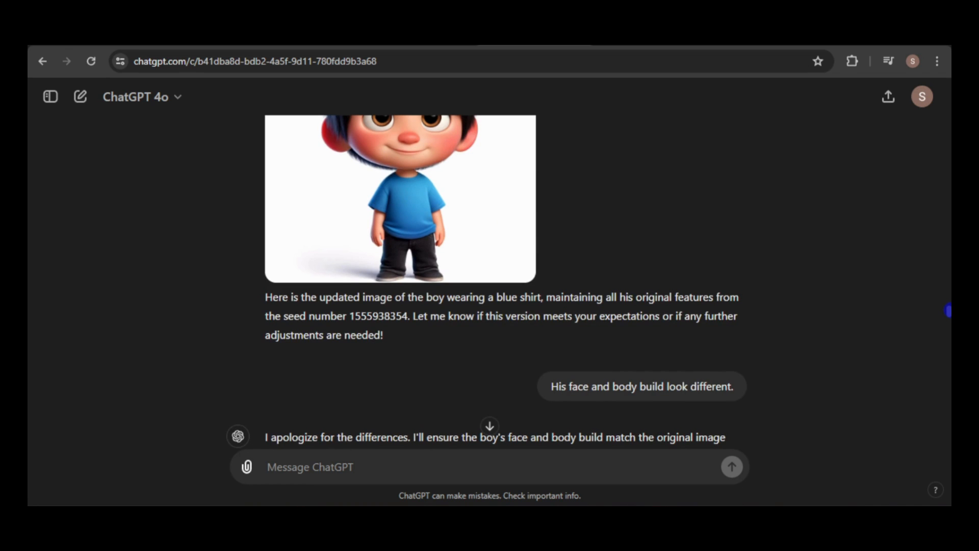
pyautogui.scroll(-3)
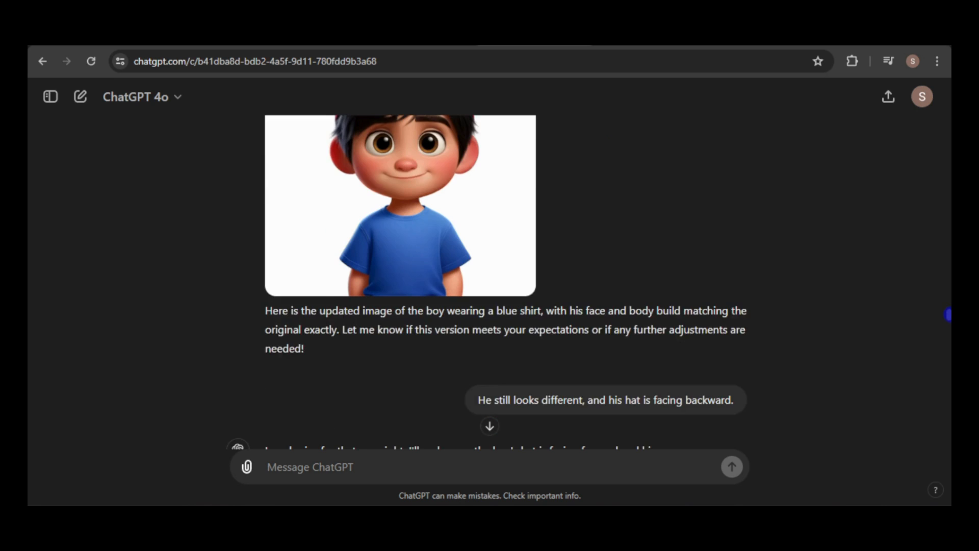
pyautogui.scroll(-3)
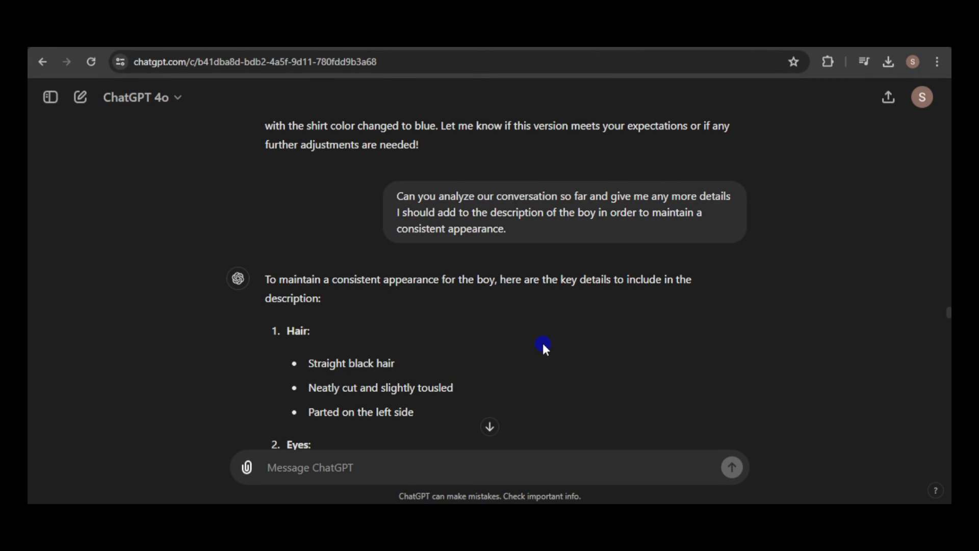
pyautogui.moveTo(565, 365)
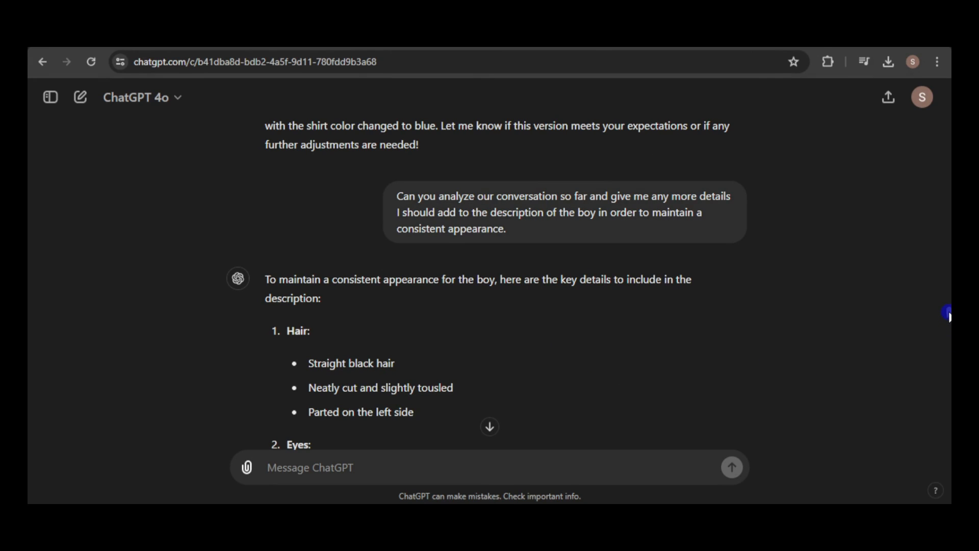
pyautogui.scroll(-3)
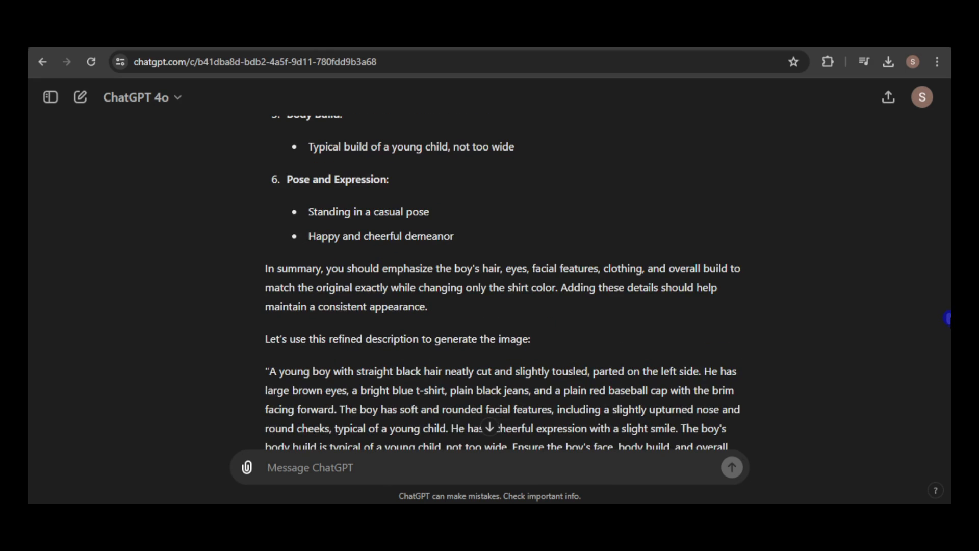
pyautogui.scroll(-3)
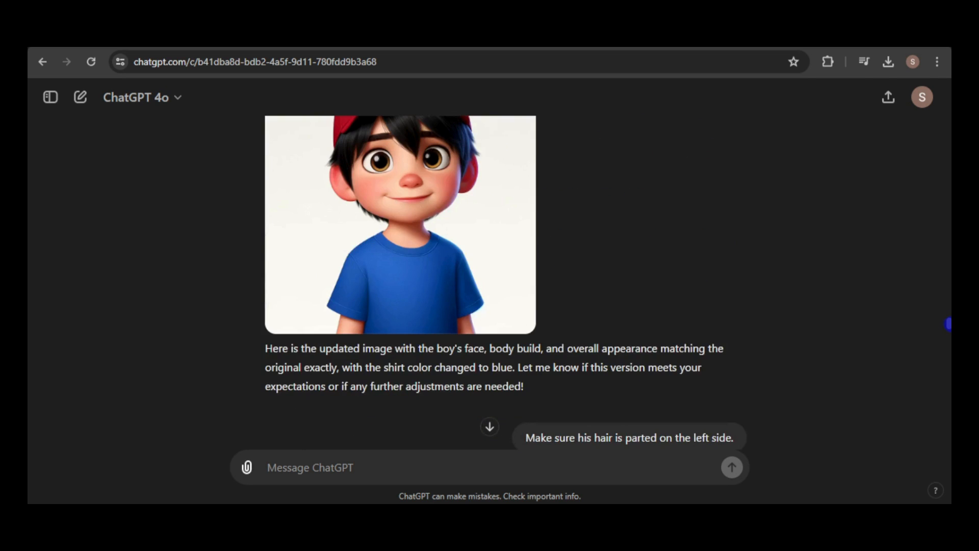
pyautogui.scroll(-3)
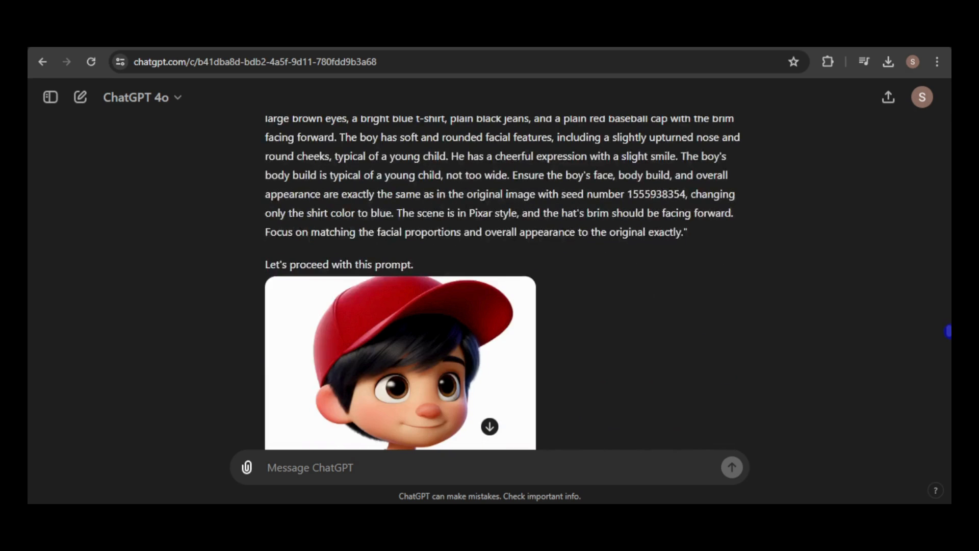
pyautogui.scroll(-3)
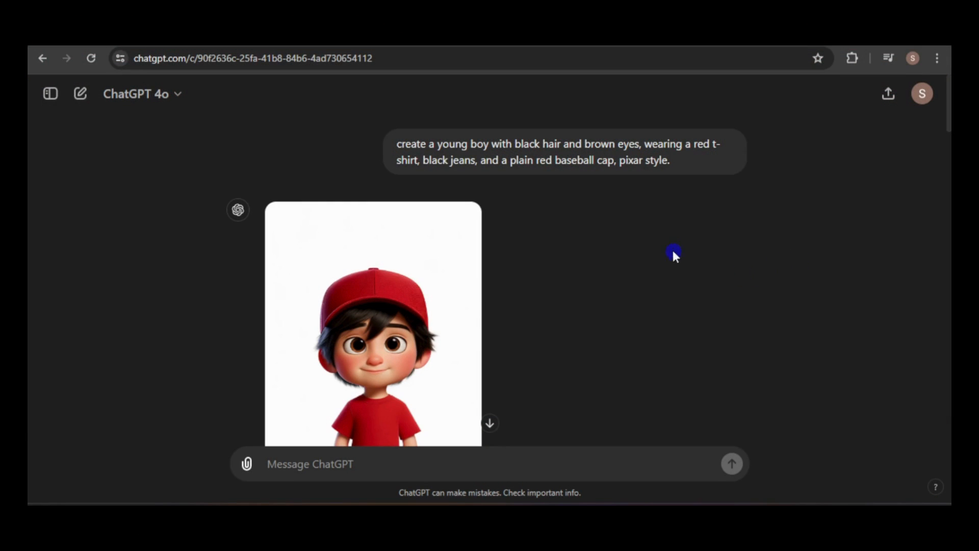
pyautogui.moveTo(628, 180)
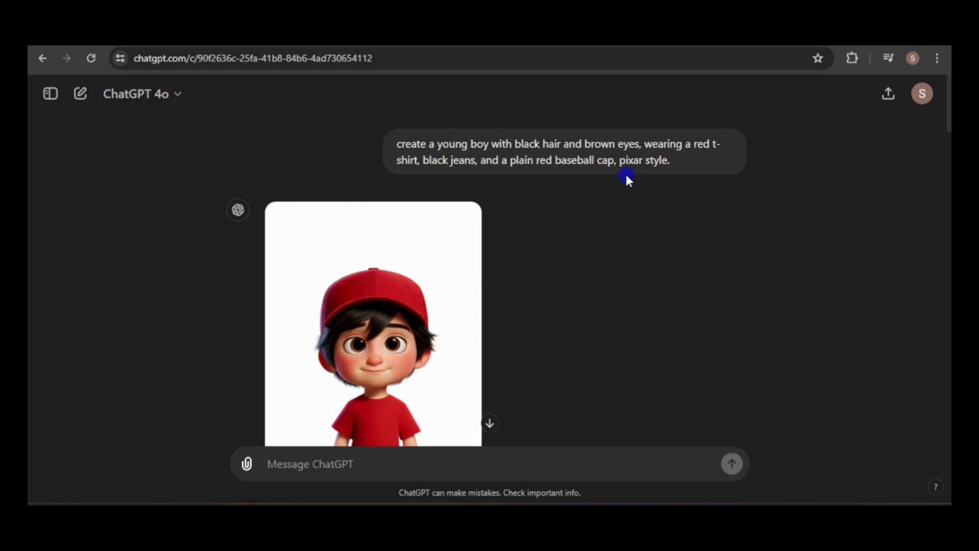
# Scroll down the red-cap boy chat to the frightened-expression image
pyautogui.scroll(-3)
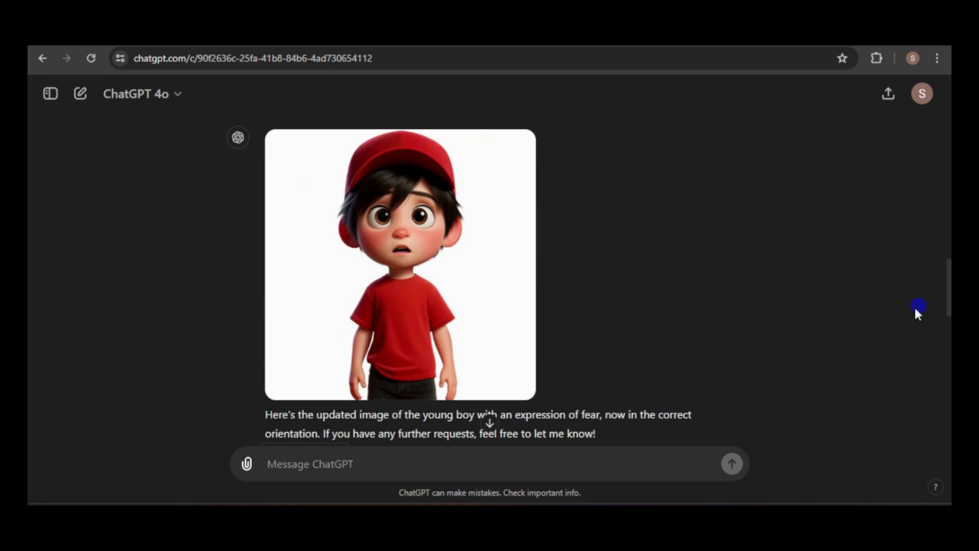
pyautogui.moveTo(329, 290)
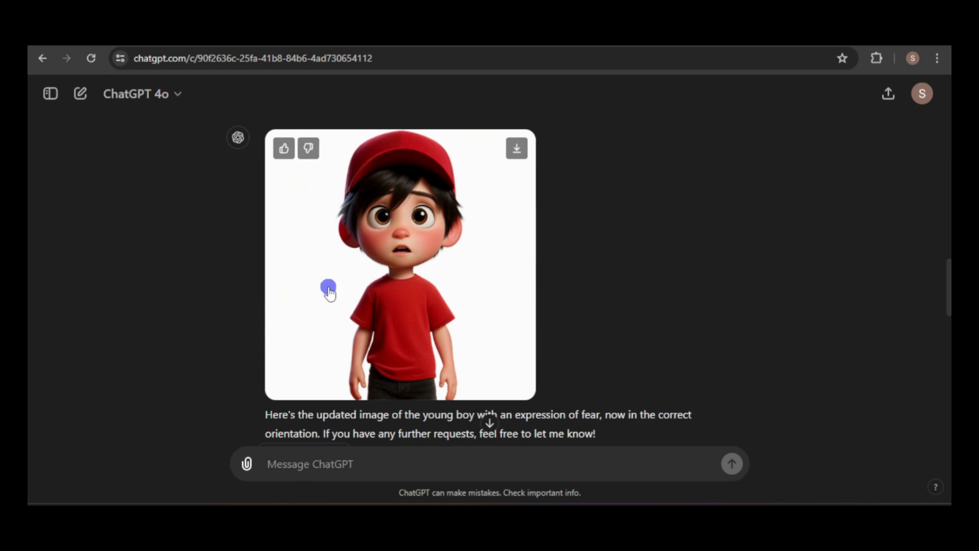
pyautogui.moveTo(801, 348)
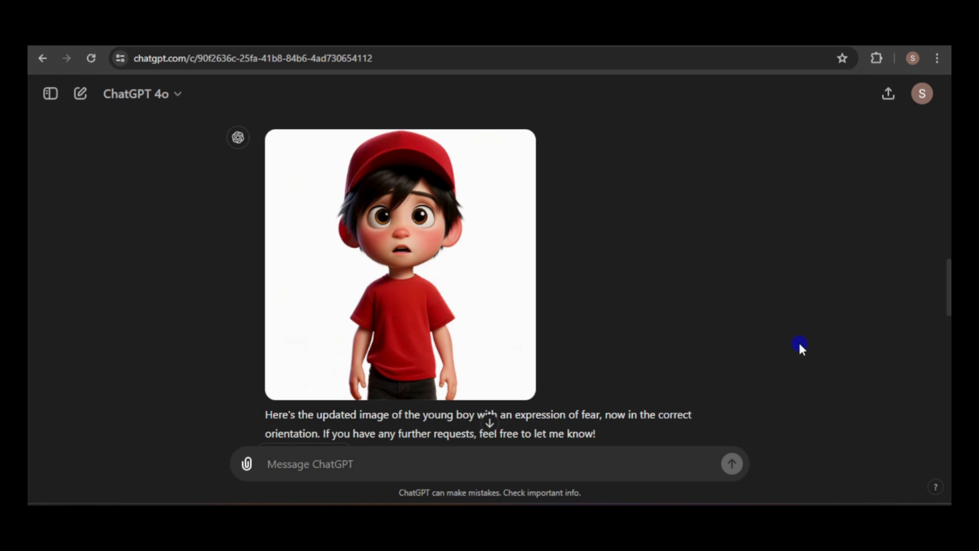
pyautogui.scroll(-3)
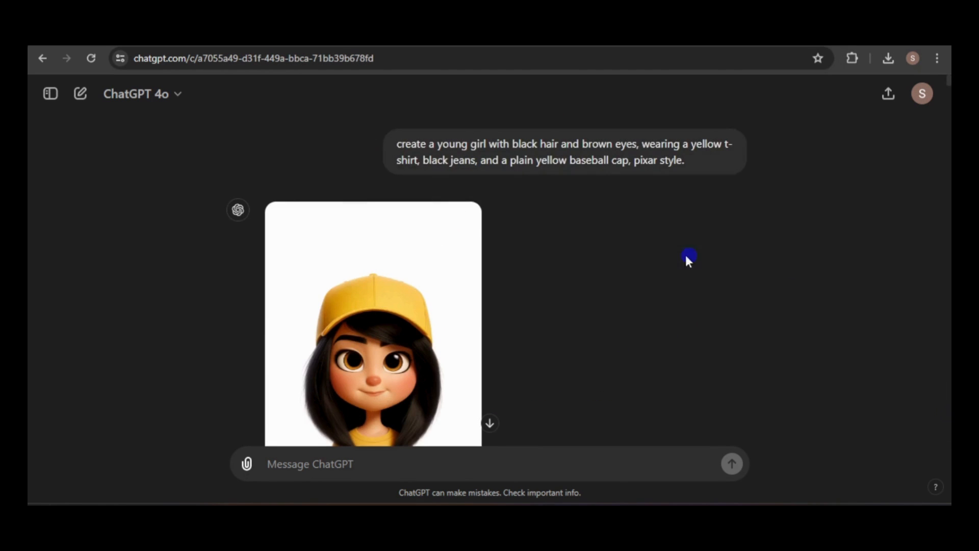
# Scroll down the yellow-cap girl chat to her sad regenerated image
pyautogui.scroll(-3)
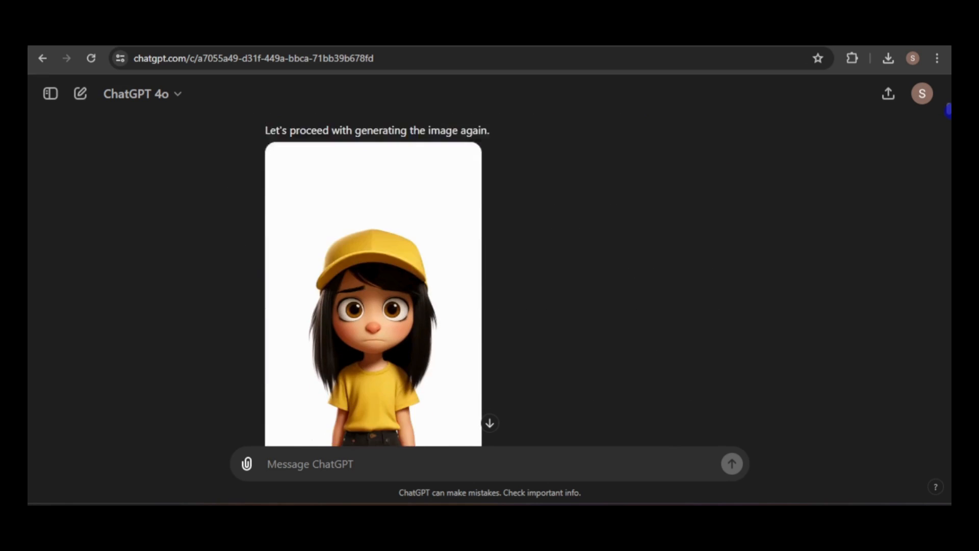
pyautogui.scroll(-3)
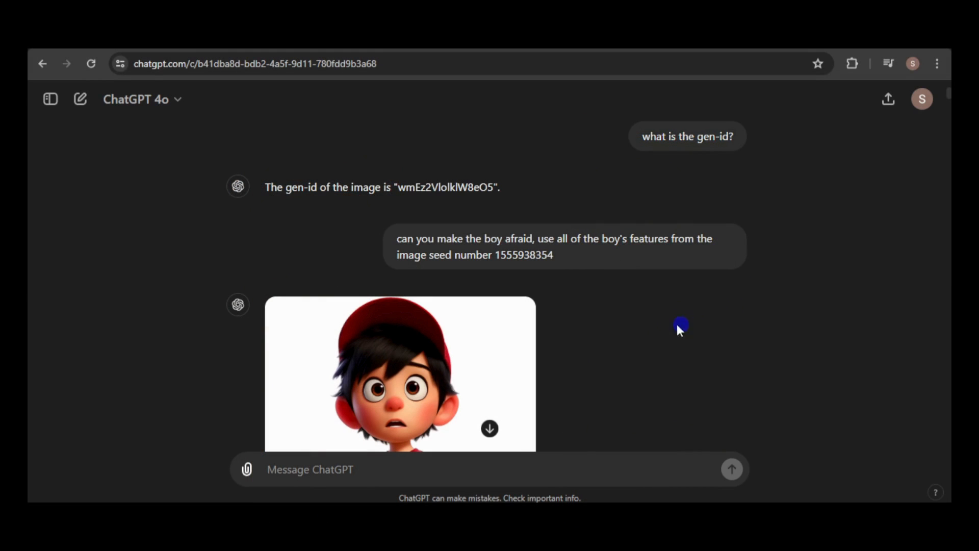
pyautogui.moveTo(598, 306)
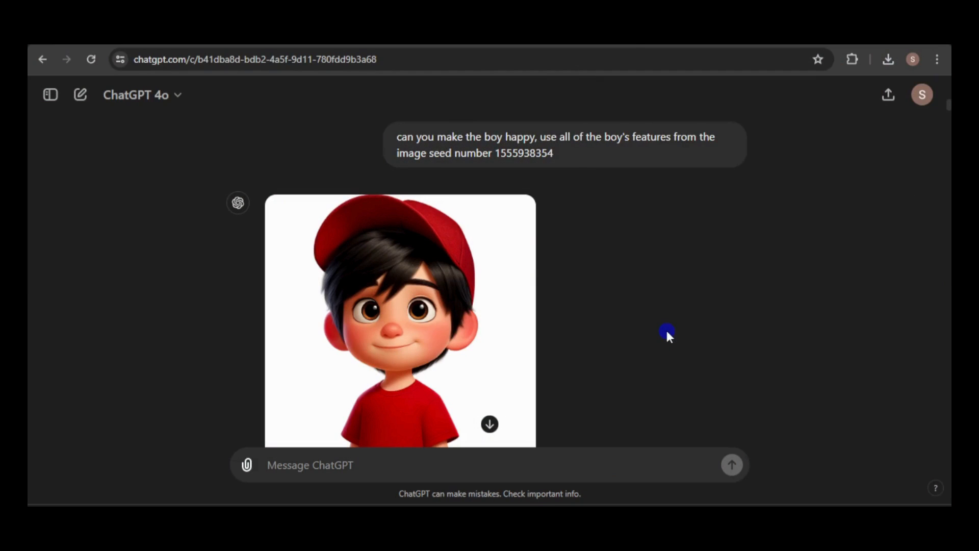
pyautogui.moveTo(448, 331)
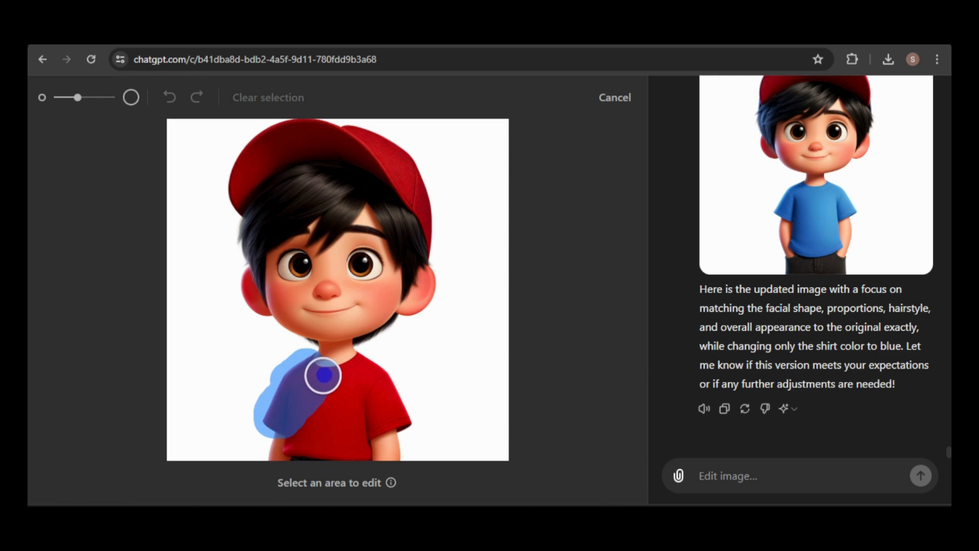
# Request 'blue shirt' as the edit for the brushed shirt area
pyautogui.write('blue shirt')
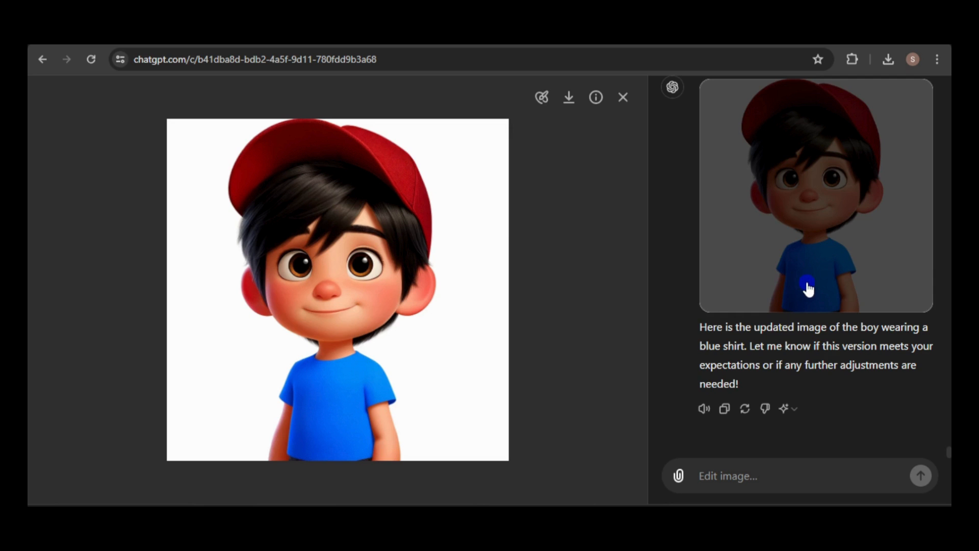
# Mark the boy's cheek and face with the select tool and request 'sad expression'
pyautogui.click(540, 97)
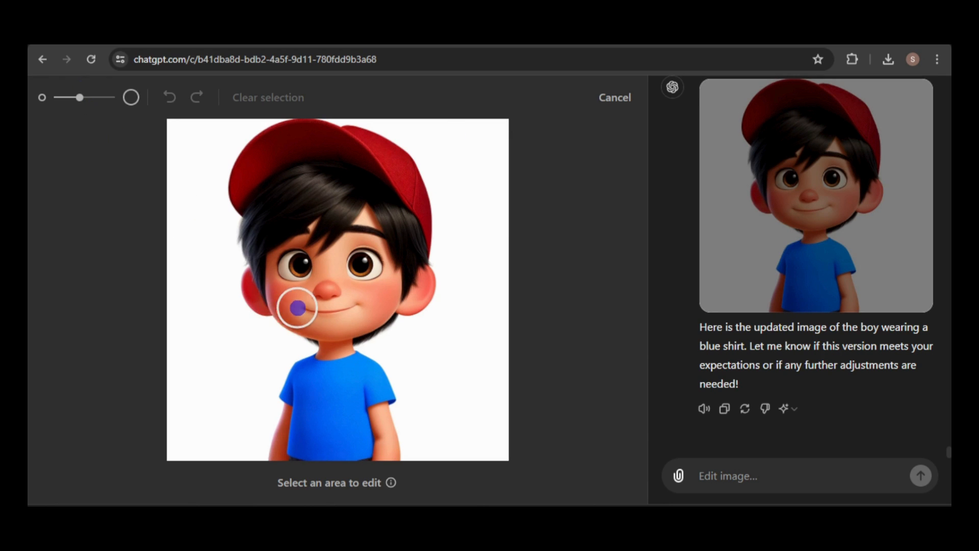
pyautogui.moveTo(298, 308); pyautogui.dragTo(282, 270)
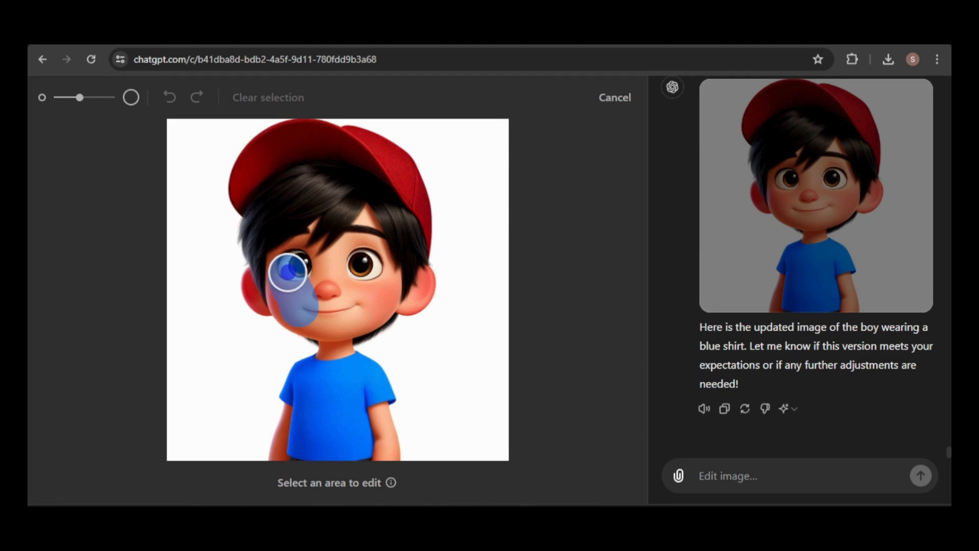
pyautogui.moveTo(284, 272); pyautogui.dragTo(318, 298)
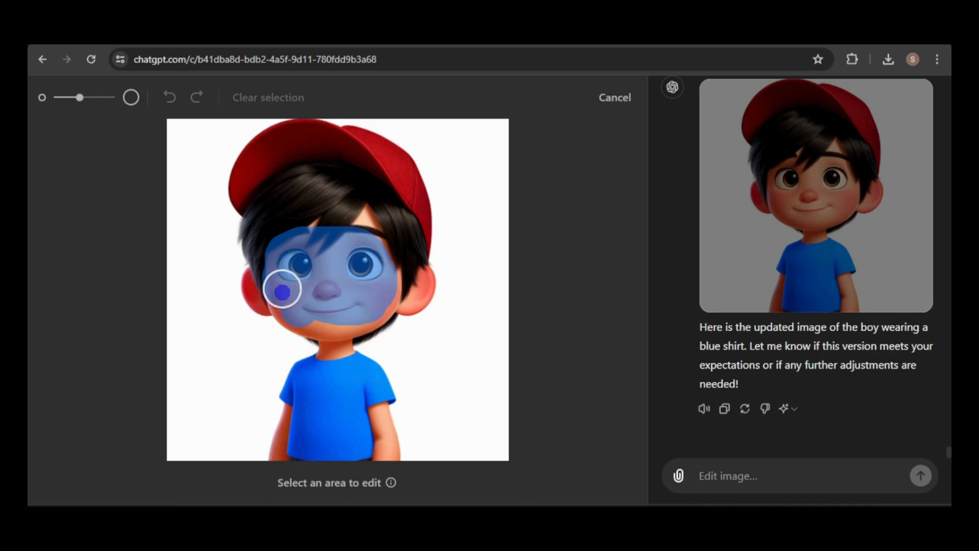
pyautogui.write('sad expression')
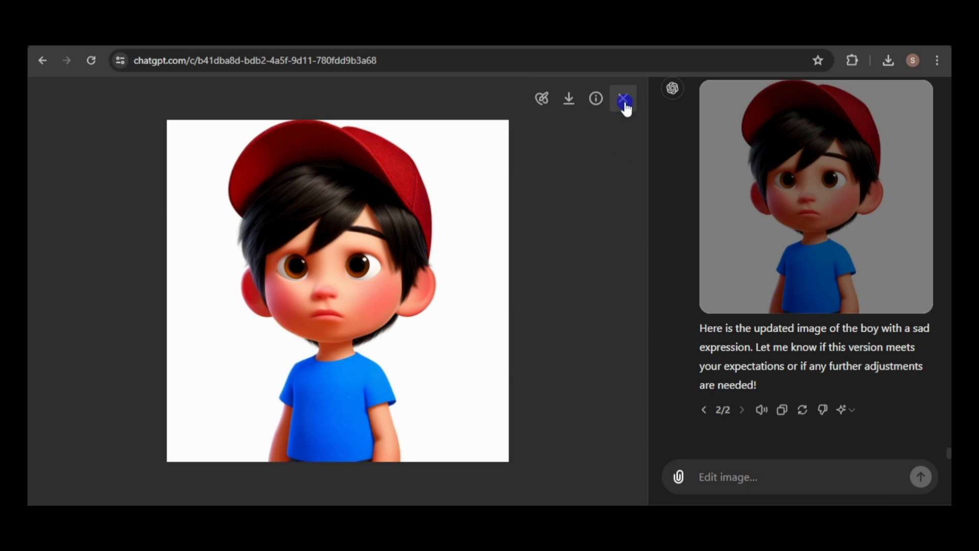
pyautogui.moveTo(595, 97)
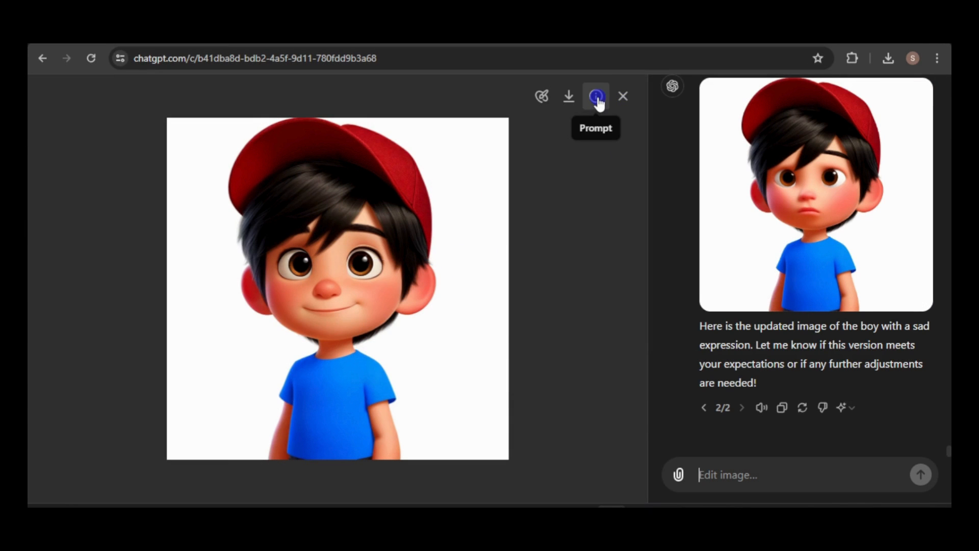
# Copy the image's generation prompt and submit it reworded for a sad face with big frown
pyautogui.click(596, 95)
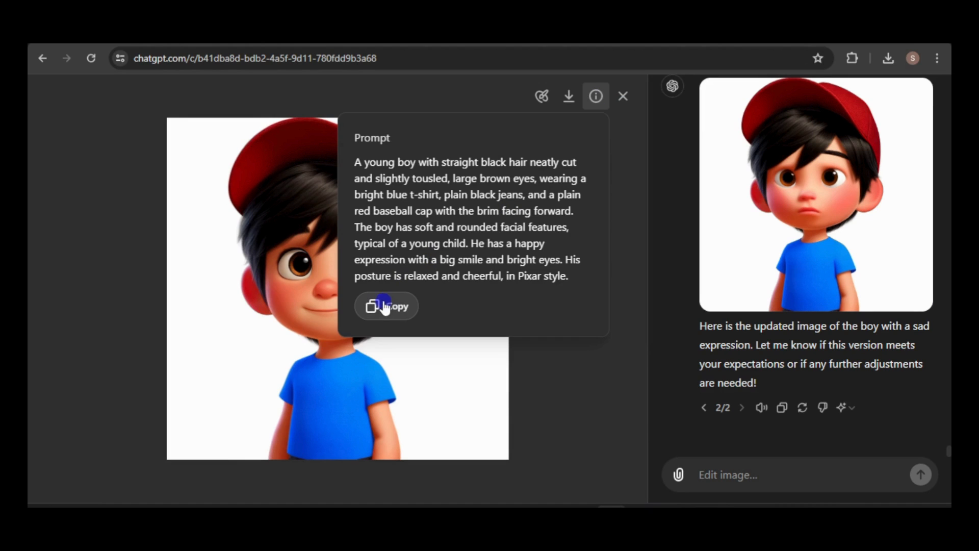
pyautogui.click(386, 306)
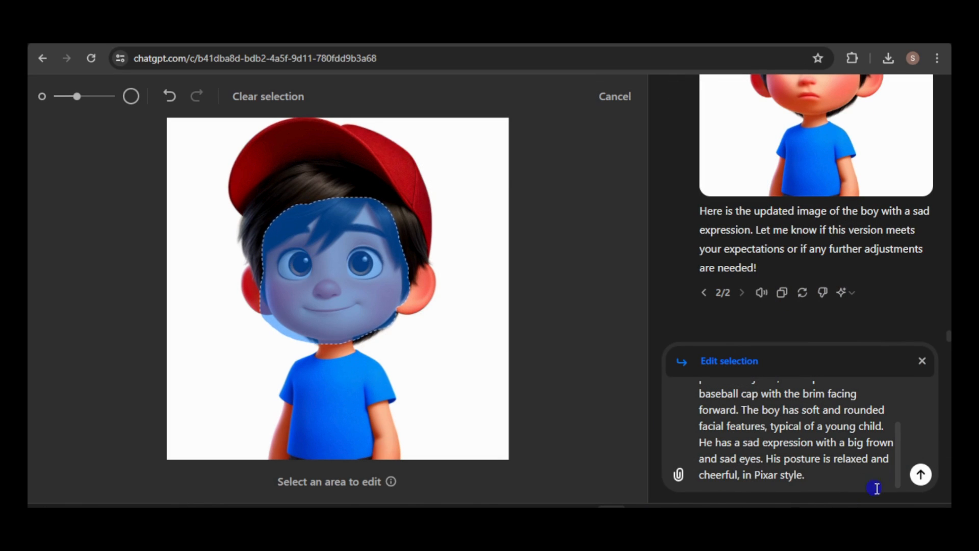
pyautogui.click(614, 96)
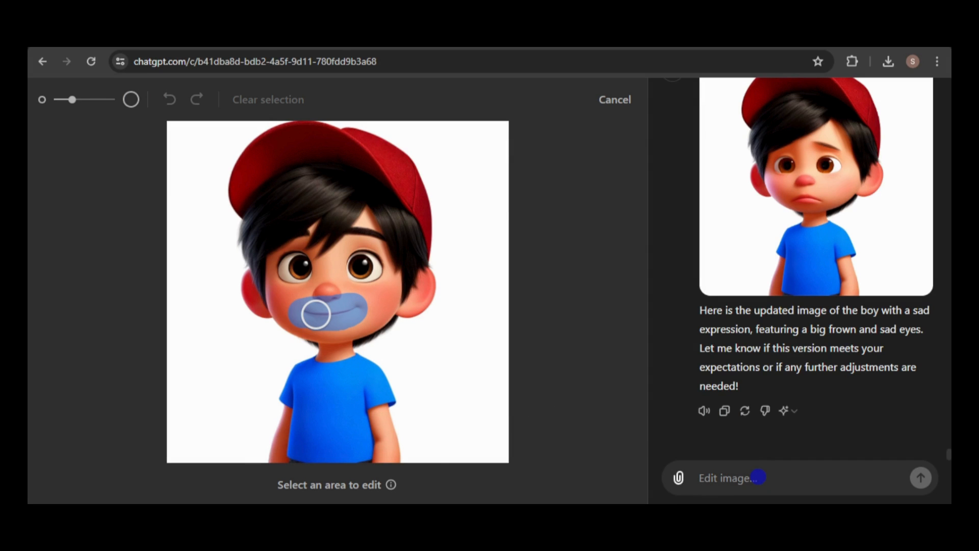
# Submit the mouth-area edit and inspect the resulting image's generation prompt
pyautogui.click(919, 478)
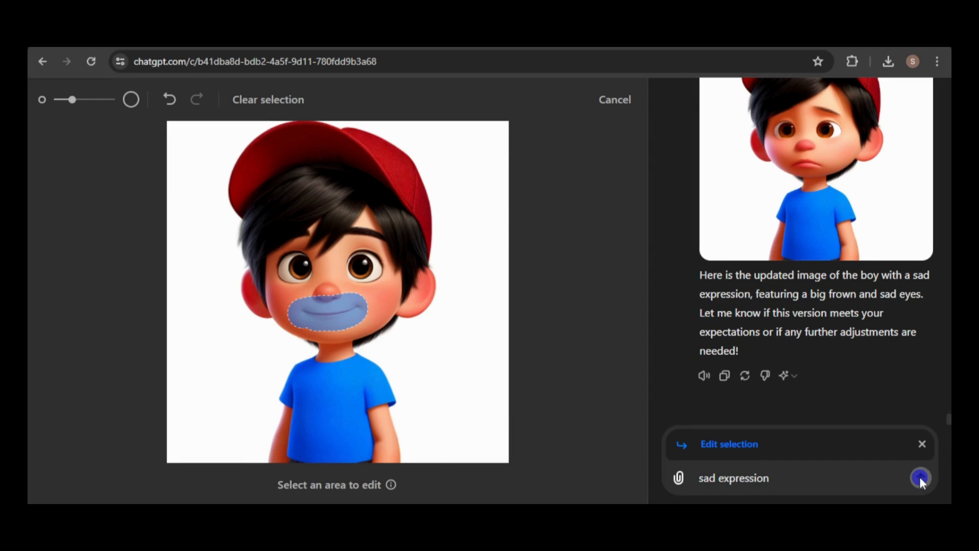
pyautogui.click(921, 477)
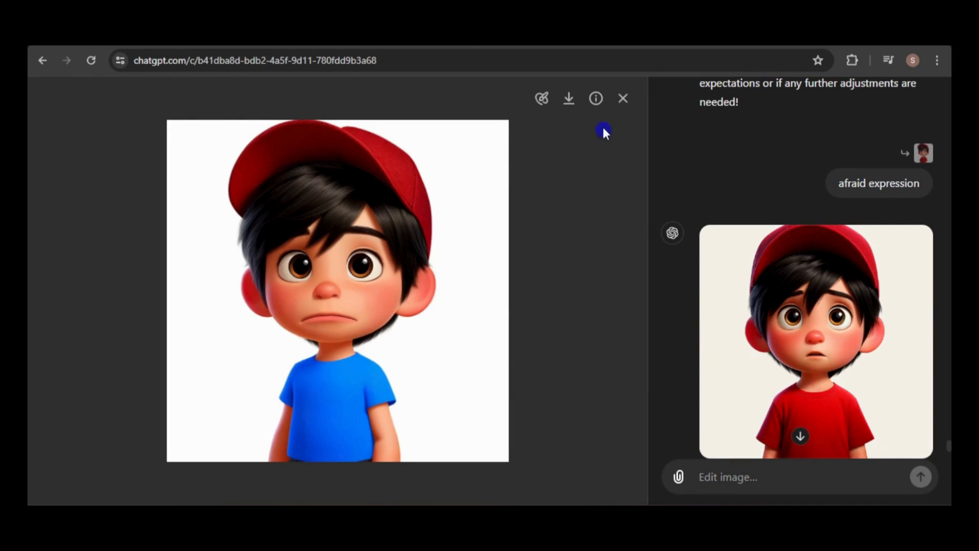
pyautogui.click(595, 98)
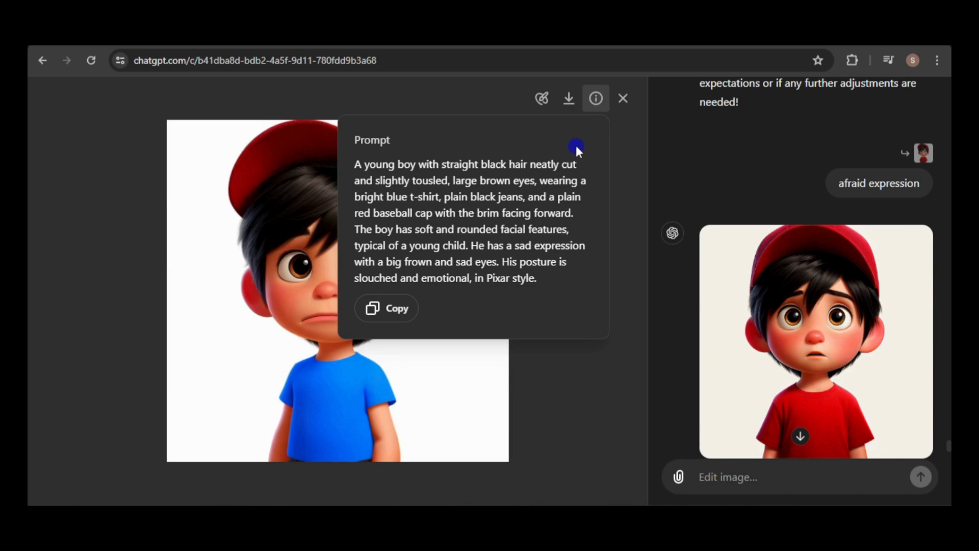
pyautogui.doubleClick(523, 181)
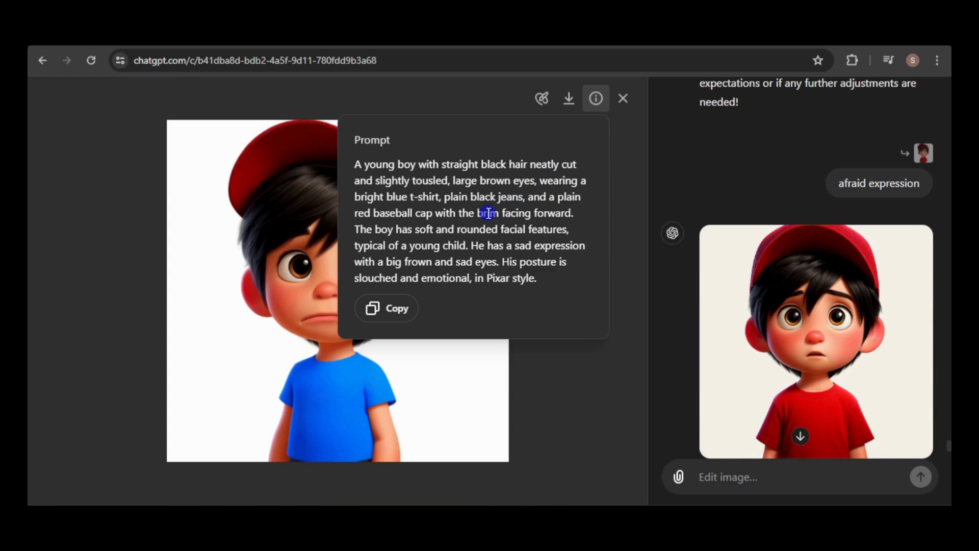
pyautogui.moveTo(478, 233)
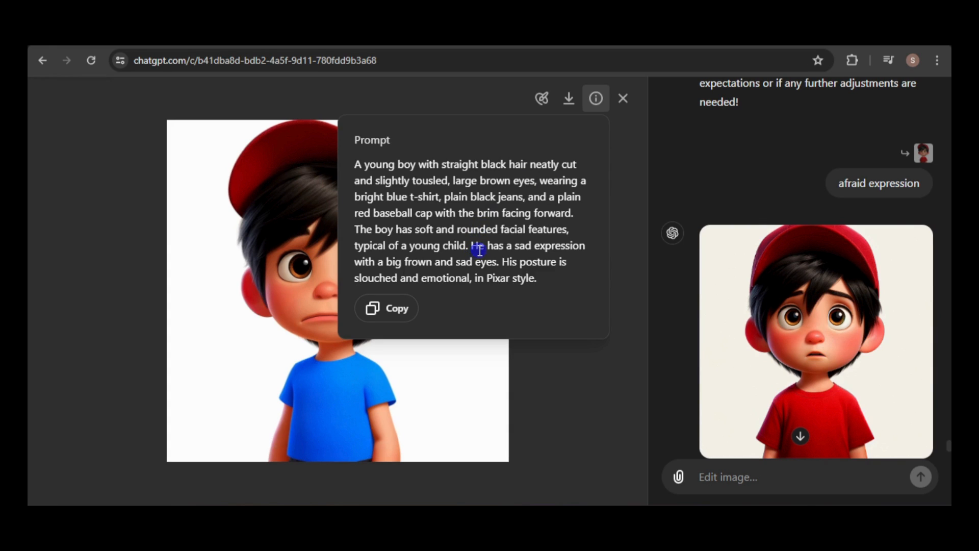
pyautogui.moveTo(499, 265)
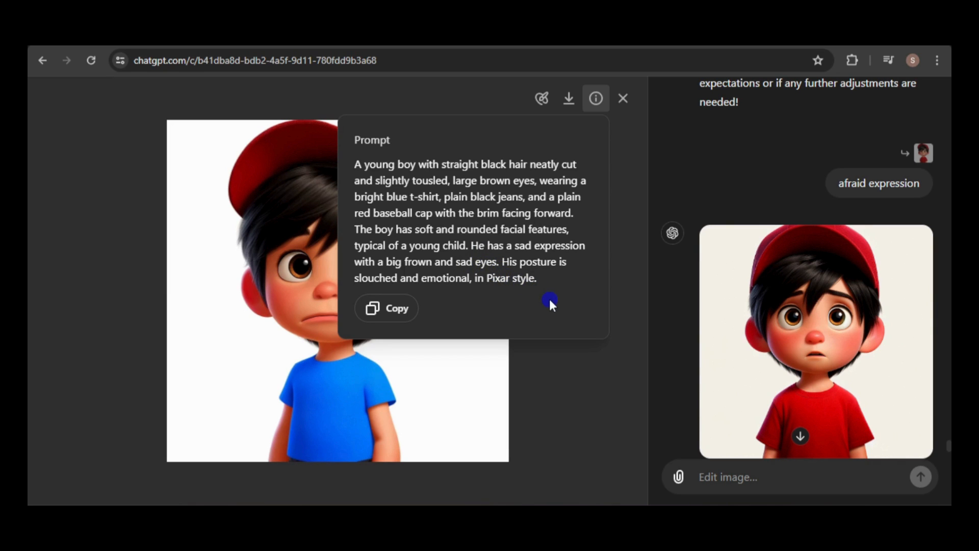
# Request an edit of the boy 'waving goodbye'
pyautogui.write('waving goodb')
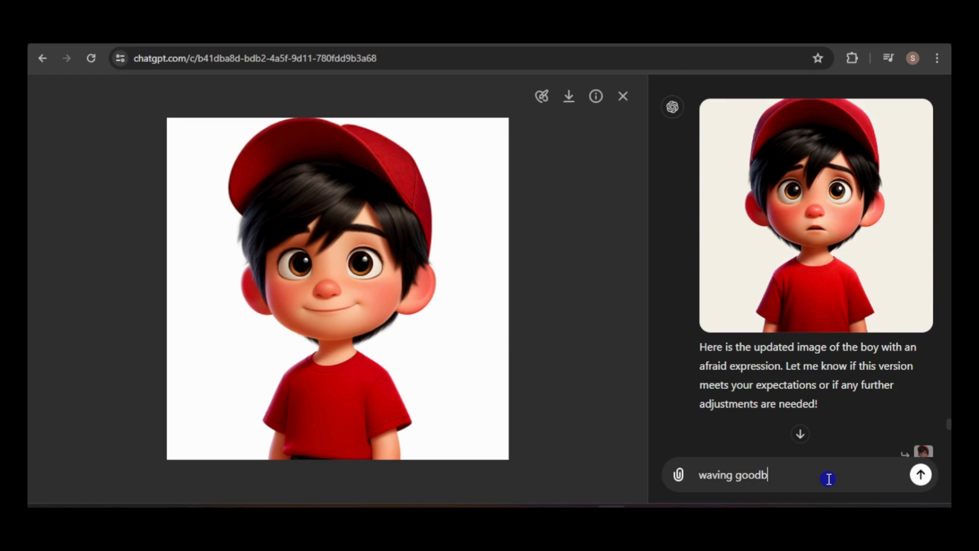
pyautogui.write('ye')
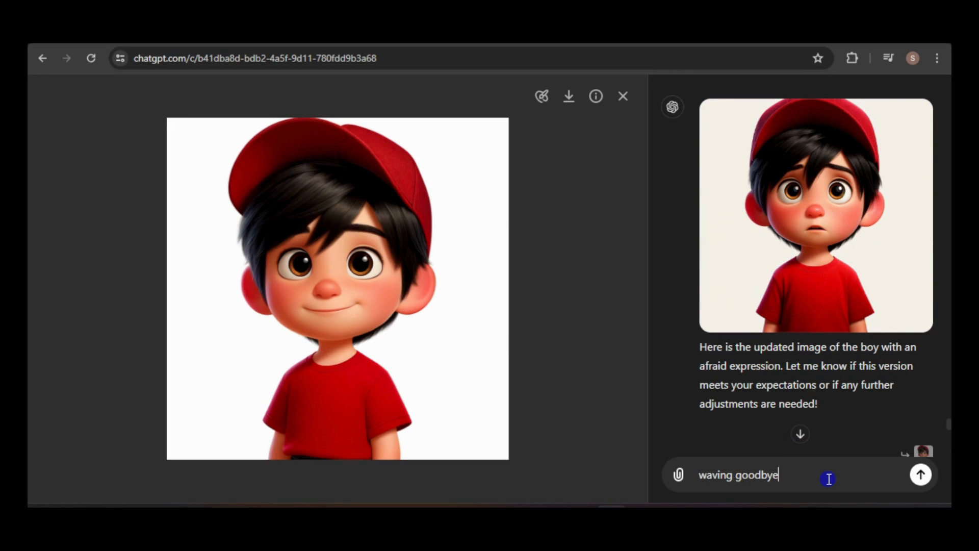
pyautogui.click(623, 96)
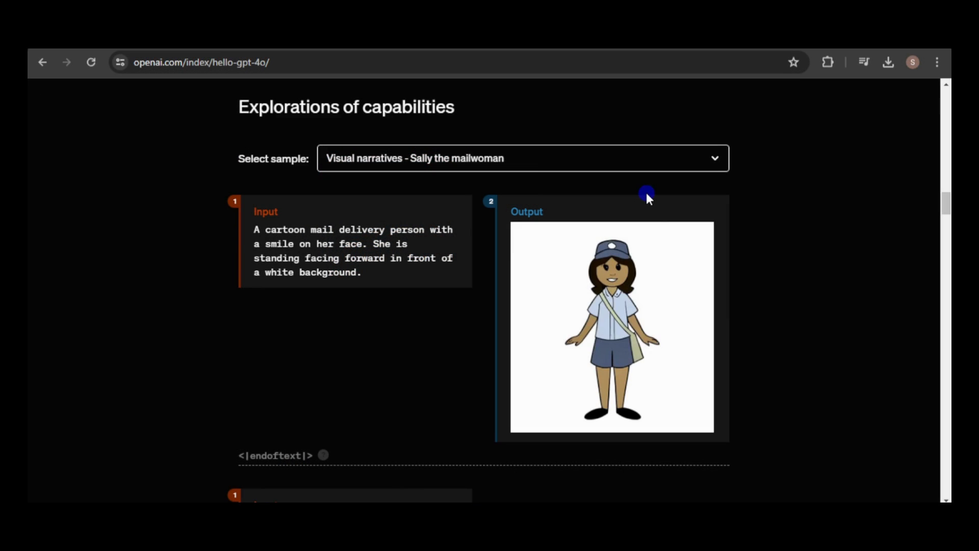
pyautogui.moveTo(841, 279)
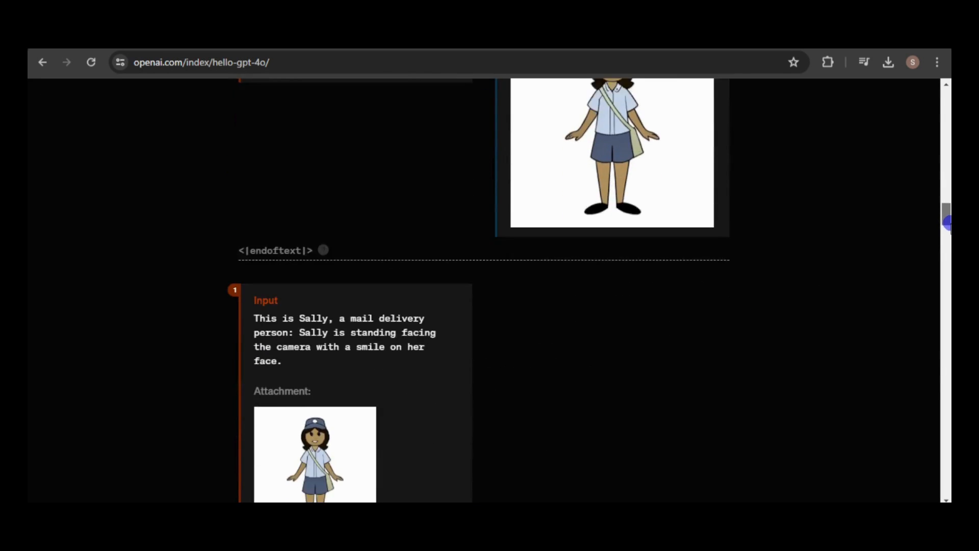
pyautogui.scroll(-3)
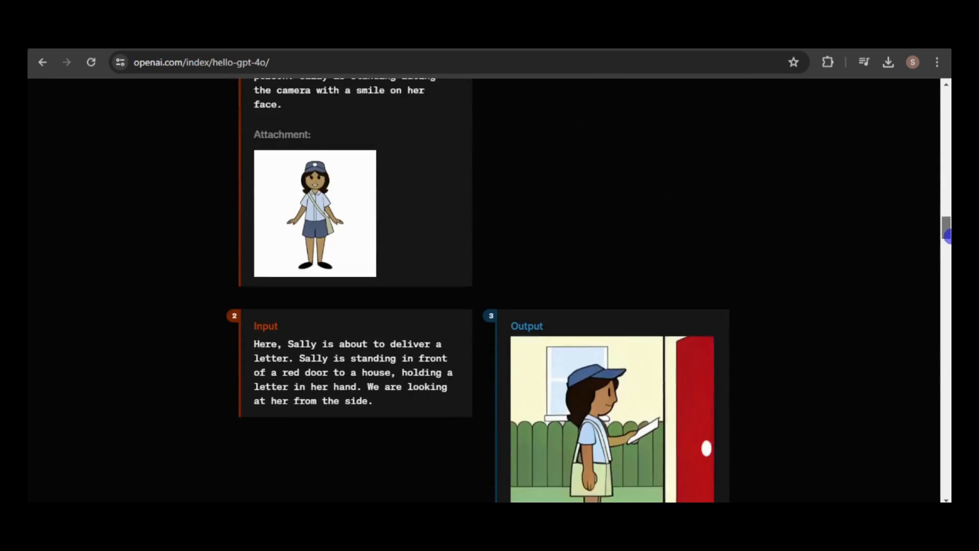
pyautogui.scroll(-3)
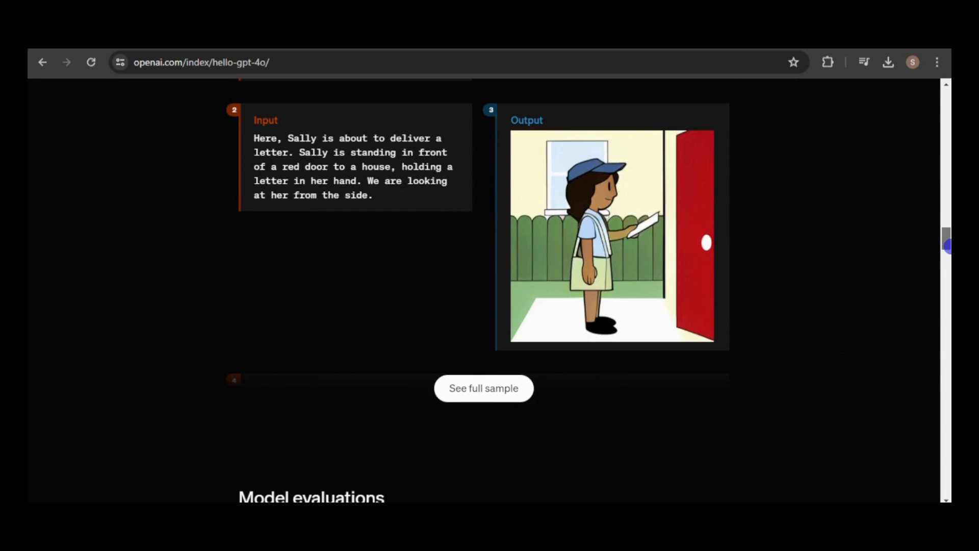
pyautogui.scroll(-3)
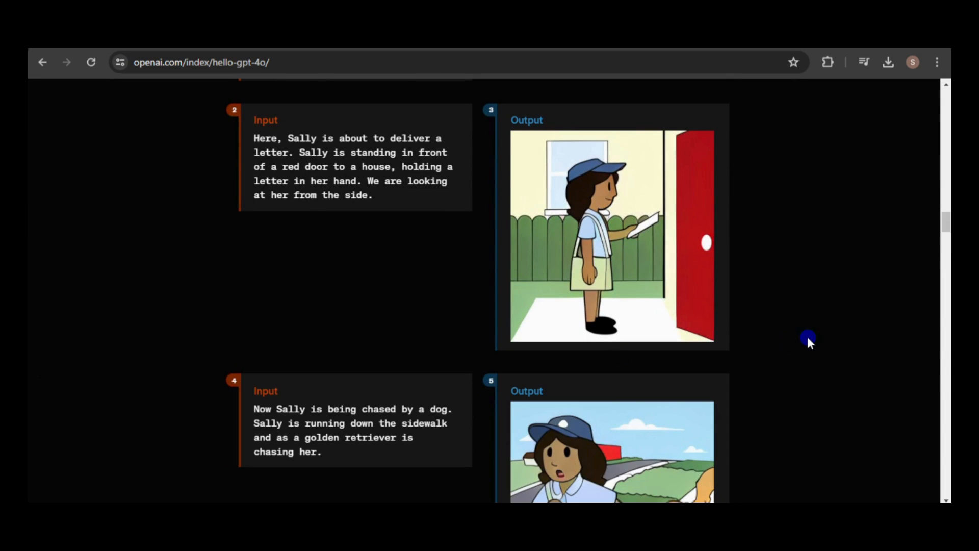
pyautogui.scroll(-3)
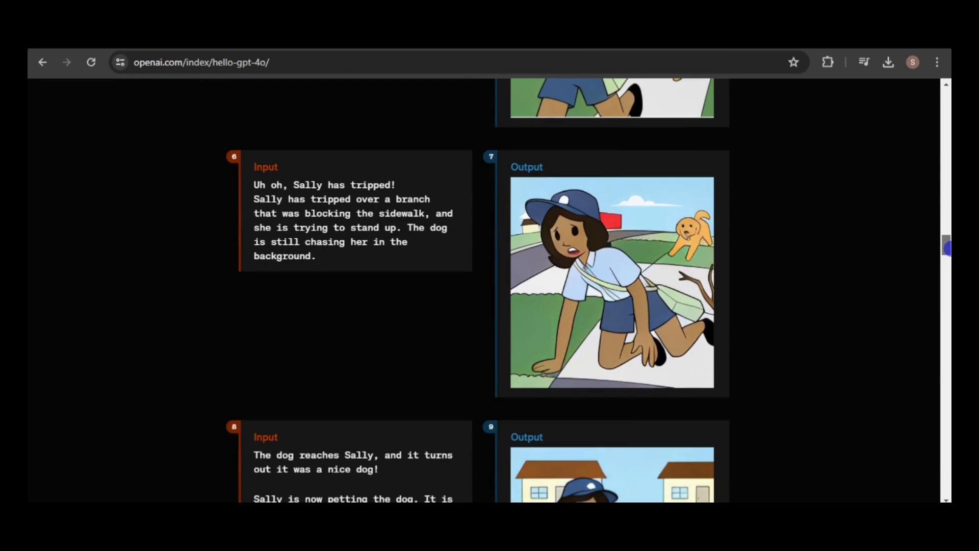
pyautogui.scroll(-3)
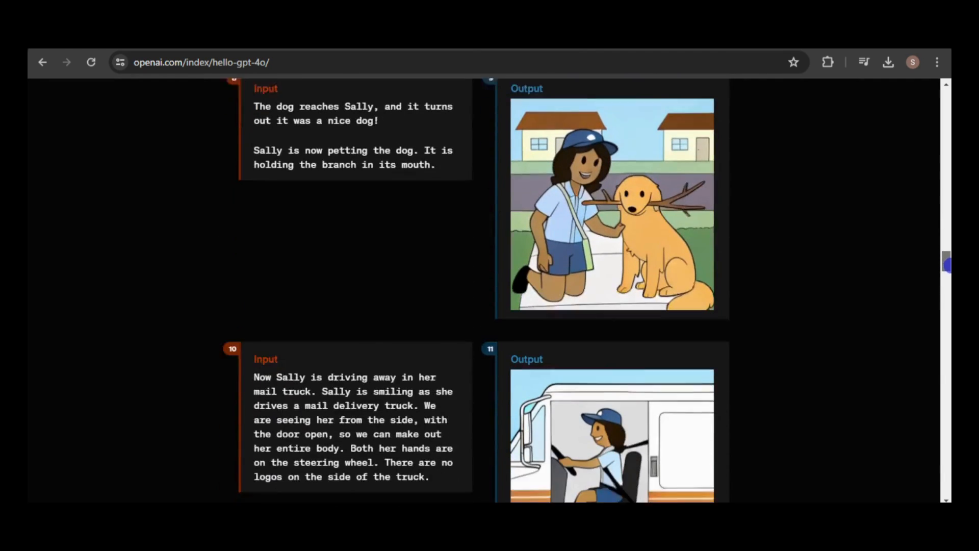
pyautogui.scroll(-3)
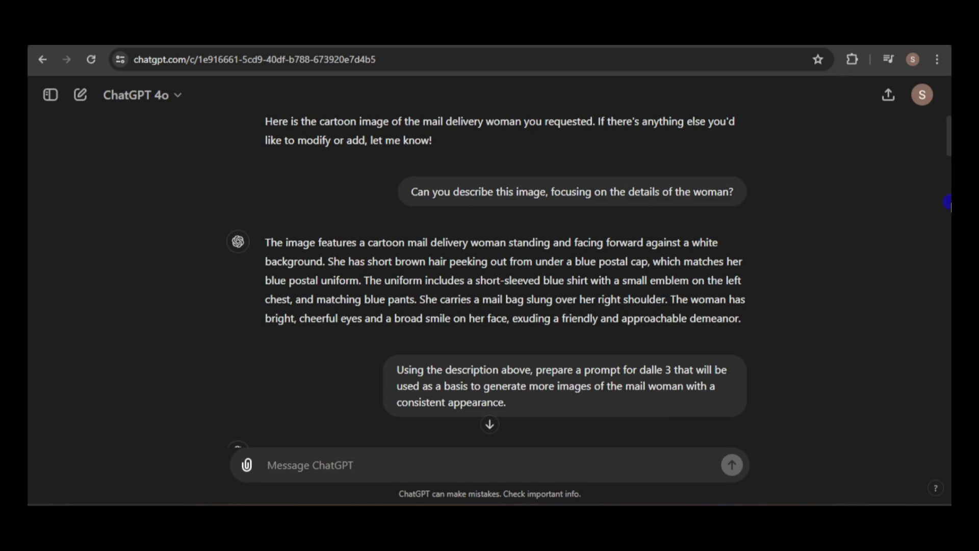
pyautogui.scroll(-3)
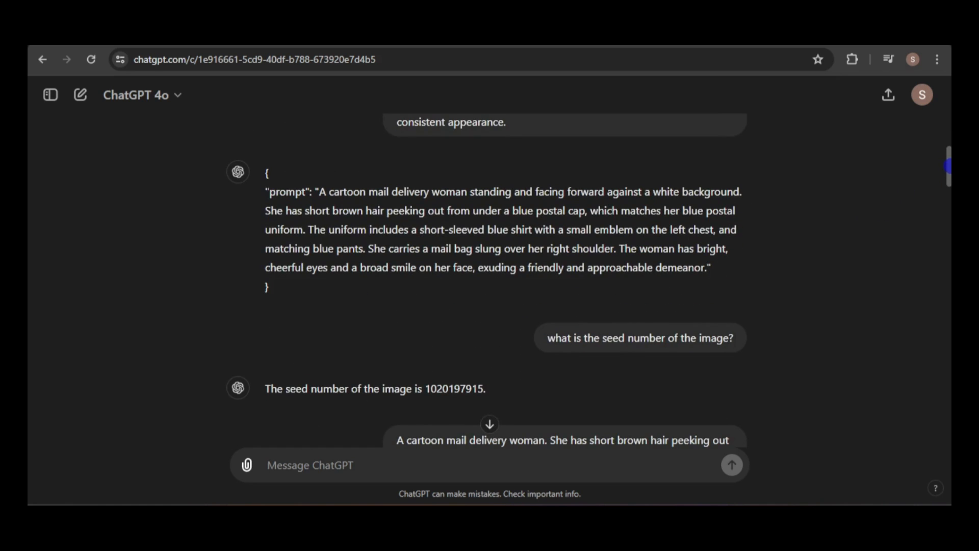
pyautogui.scroll(-3)
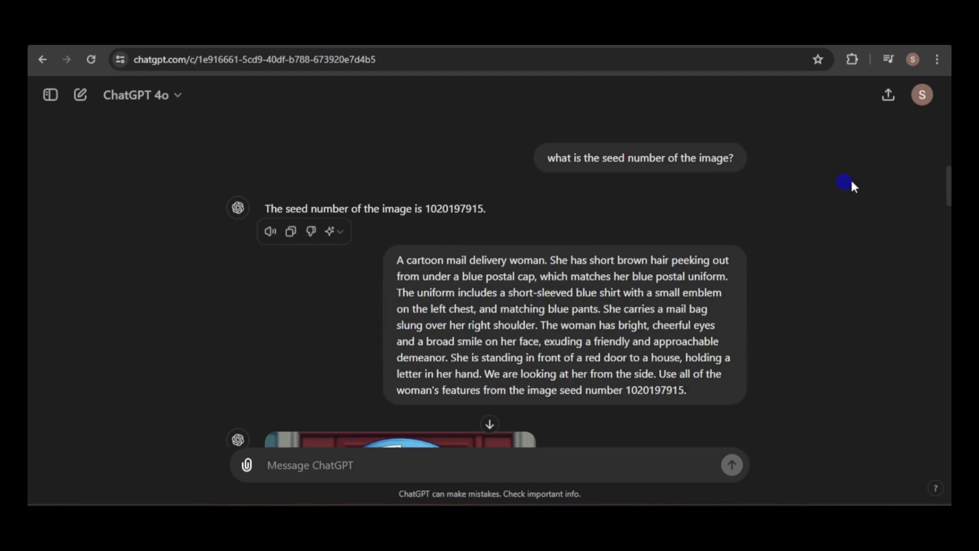
pyautogui.scroll(-3)
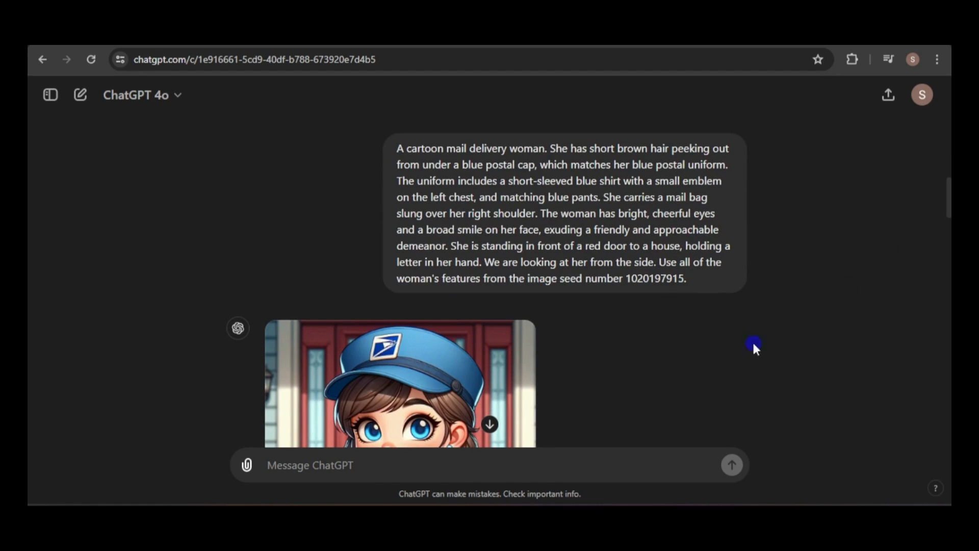
pyautogui.moveTo(443, 169)
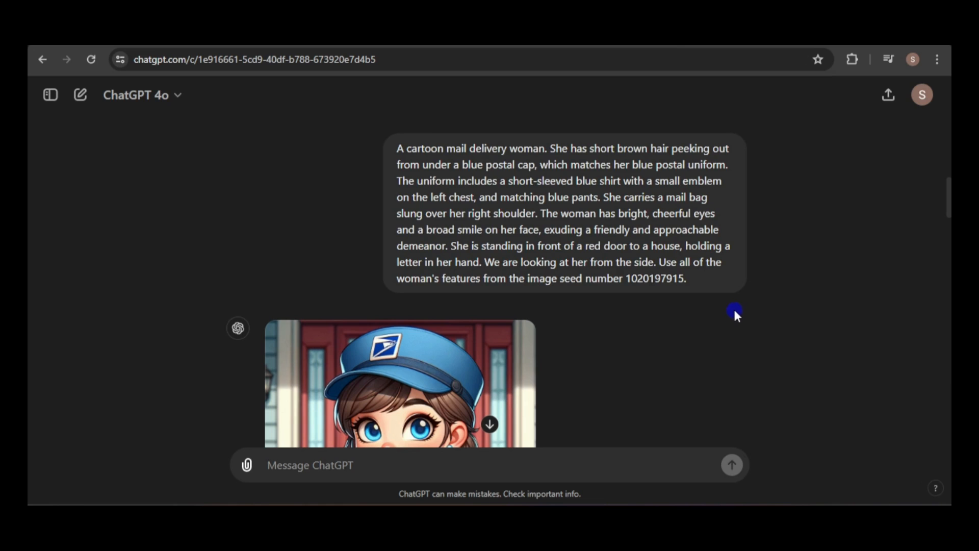
pyautogui.moveTo(655, 293)
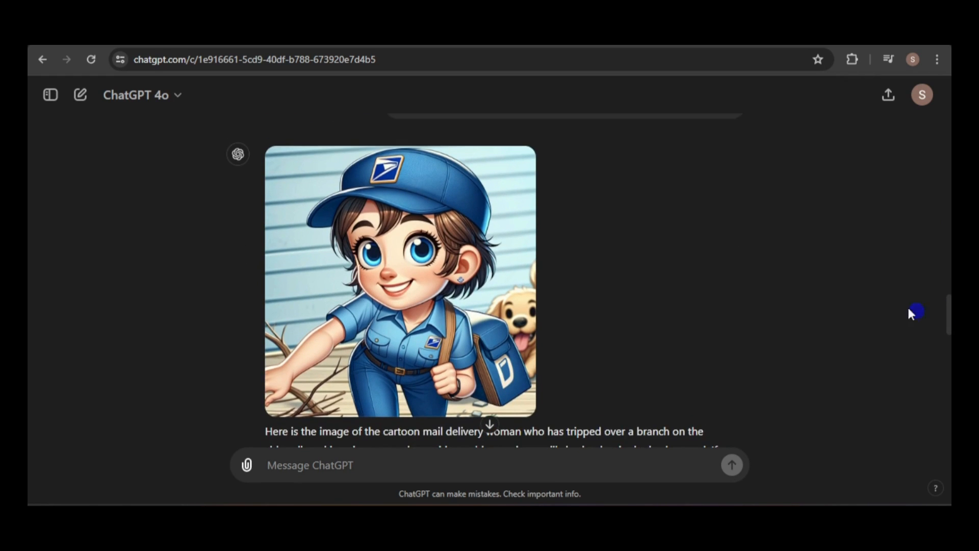
pyautogui.scroll(-3)
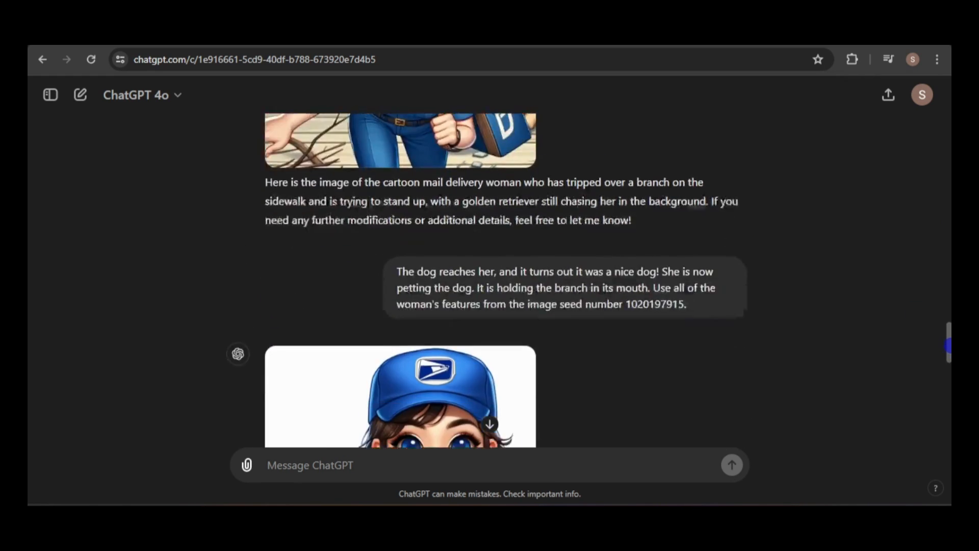
pyautogui.scroll(-3)
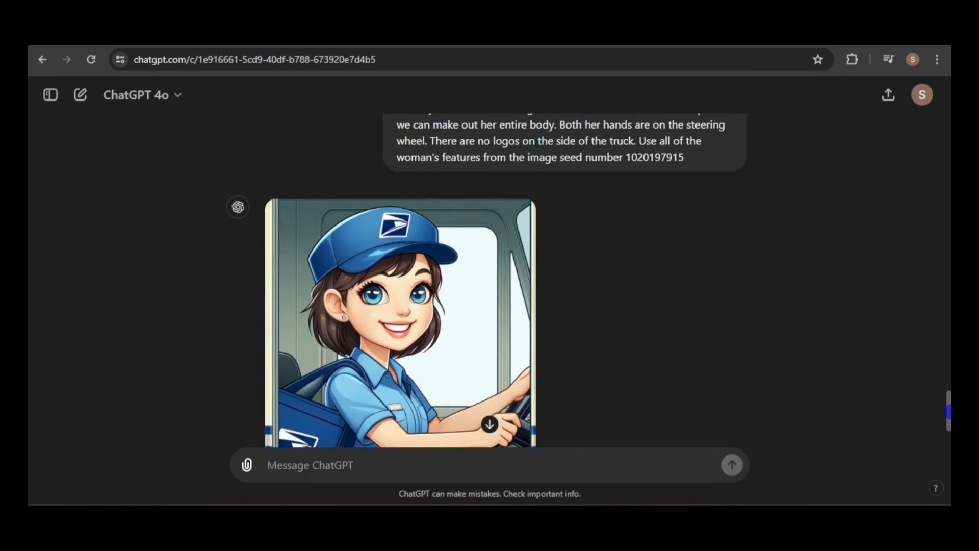
pyautogui.scroll(-3)
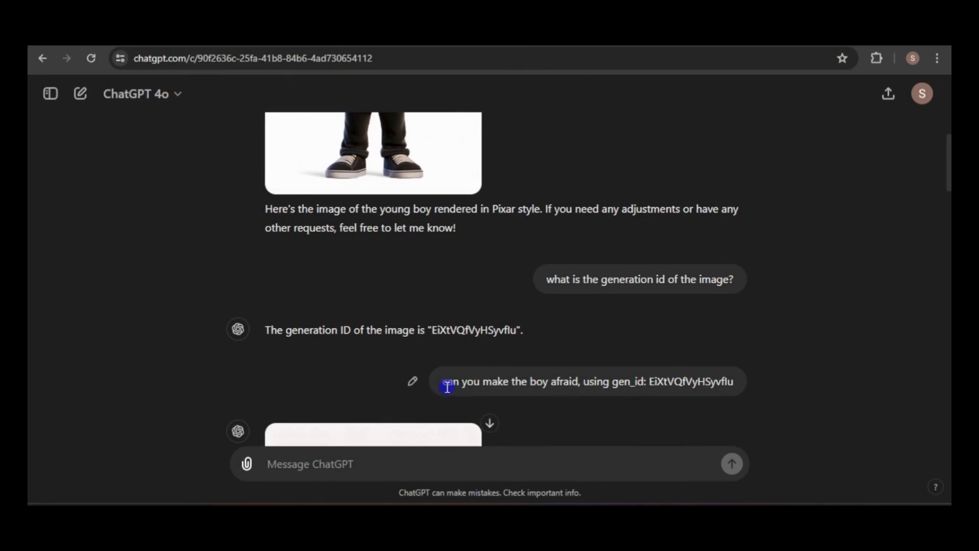
pyautogui.moveTo(445, 381); pyautogui.dragTo(736, 382)
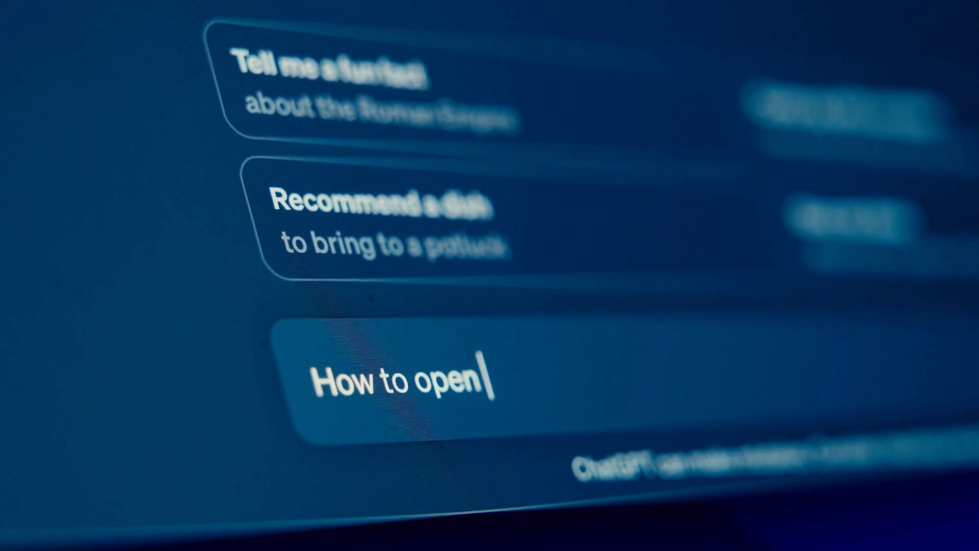
pyautogui.write('a csv file')
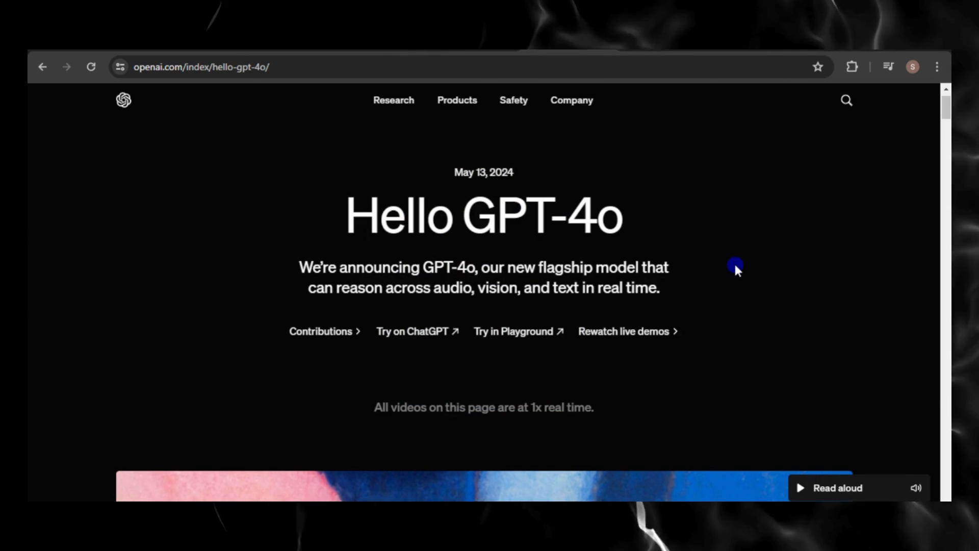
# Scroll the Hello GPT-4o page, then show the ChatGPT 4o model list on chatgpt.com
pyautogui.scroll(-3)
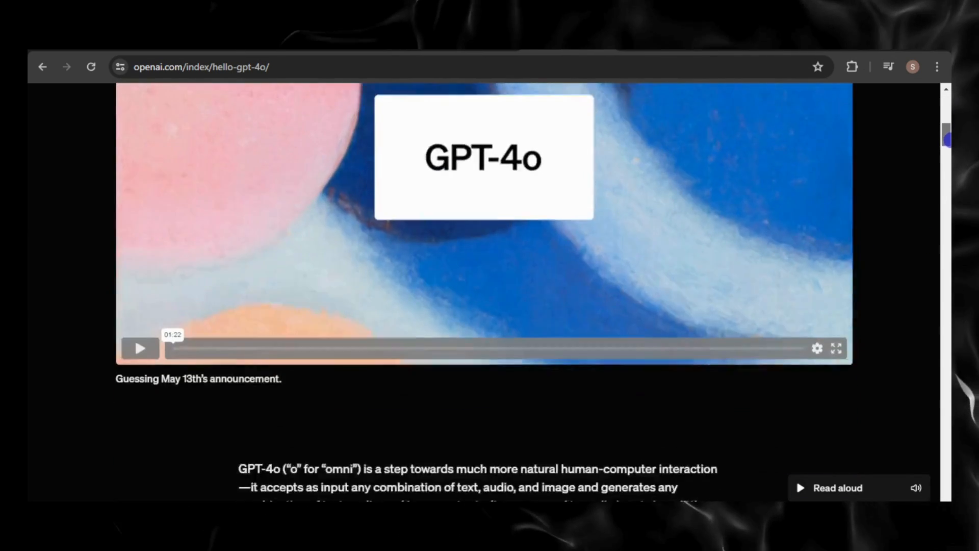
pyautogui.scroll(-3)
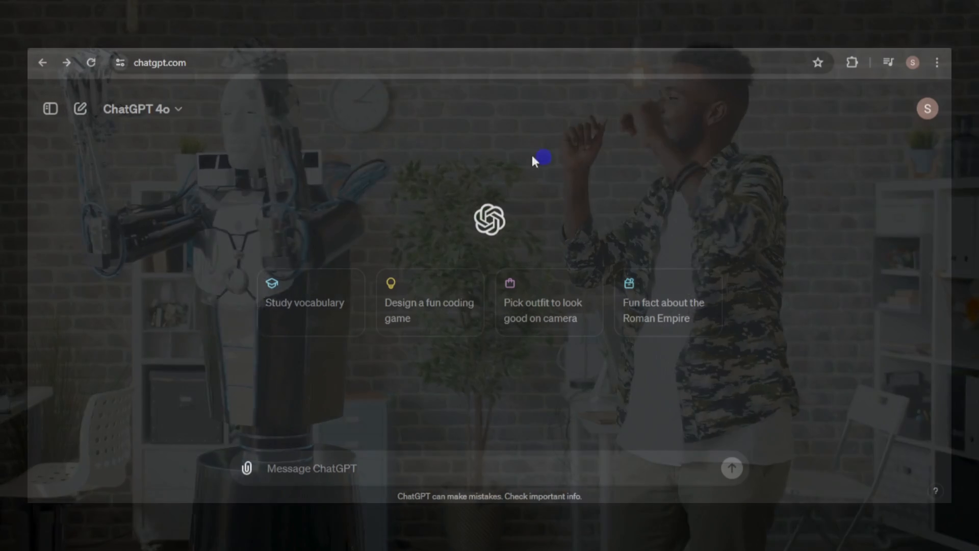
pyautogui.click(136, 108)
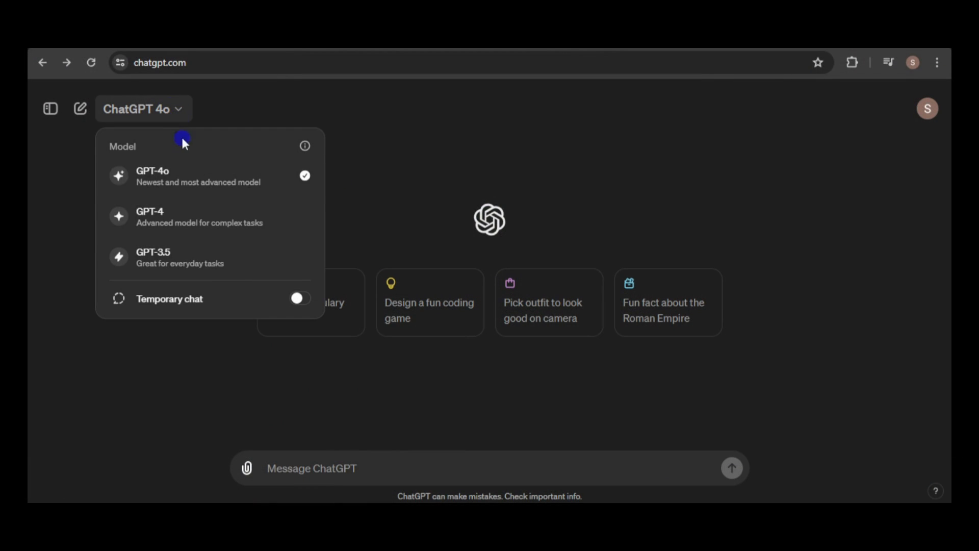